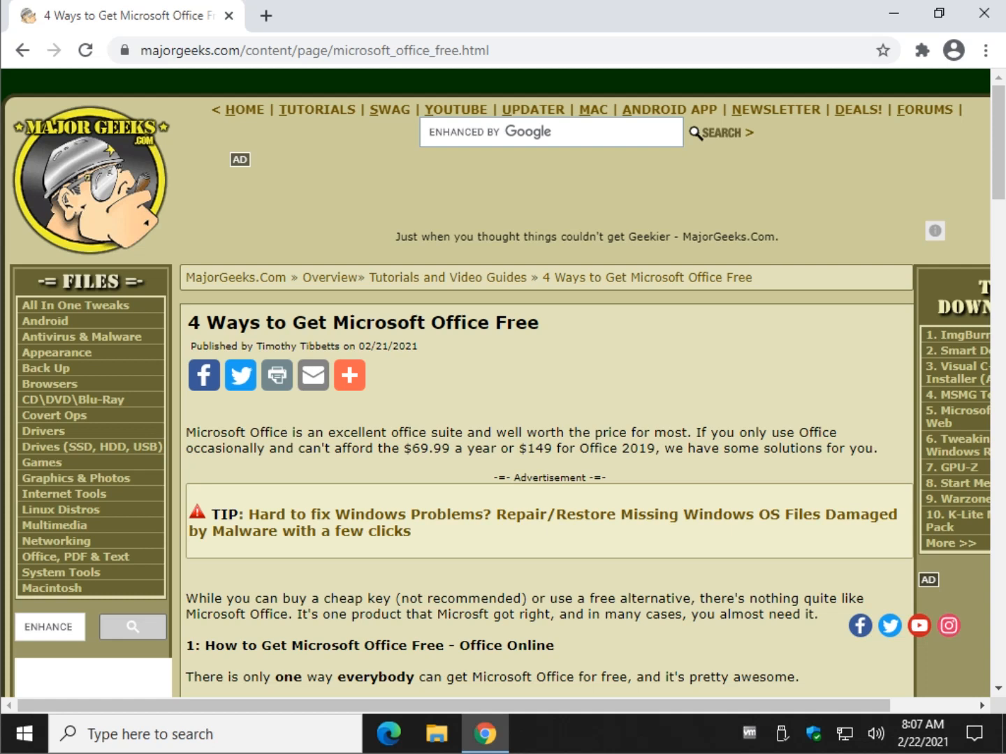
mouse_move(496, 606)
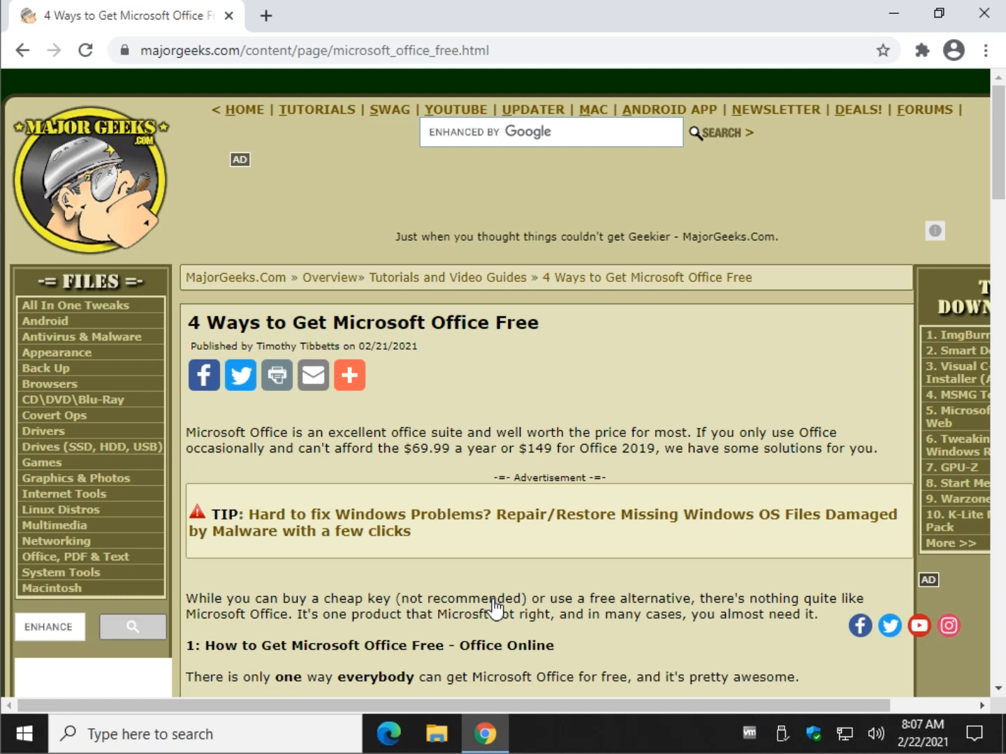
mouse_move(457, 586)
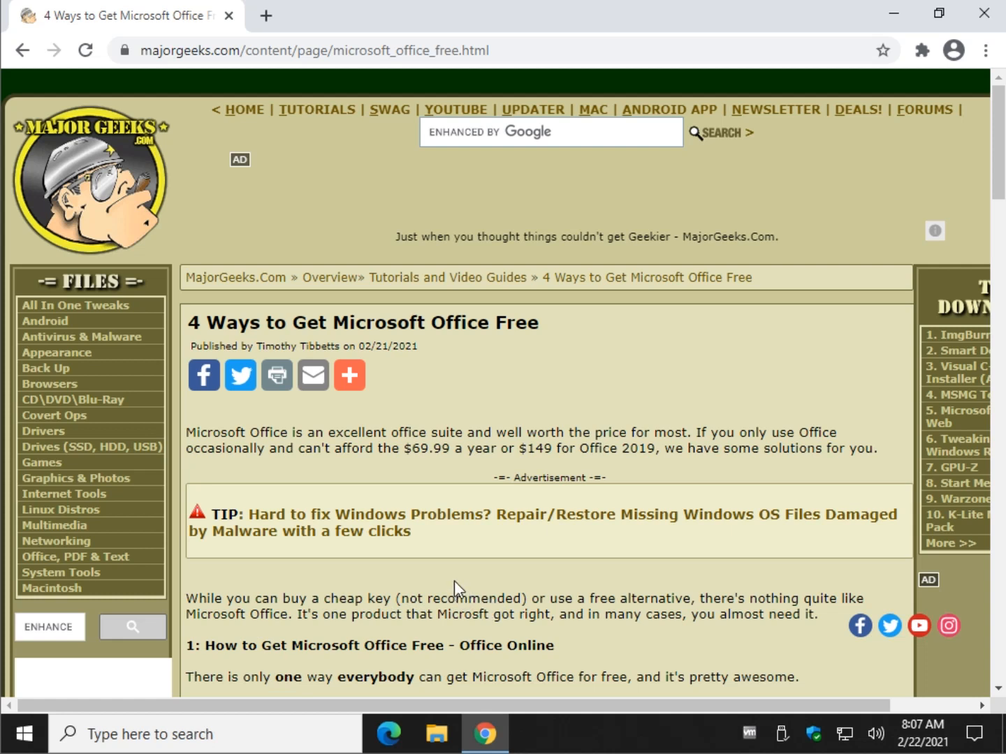
mouse_move(407, 578)
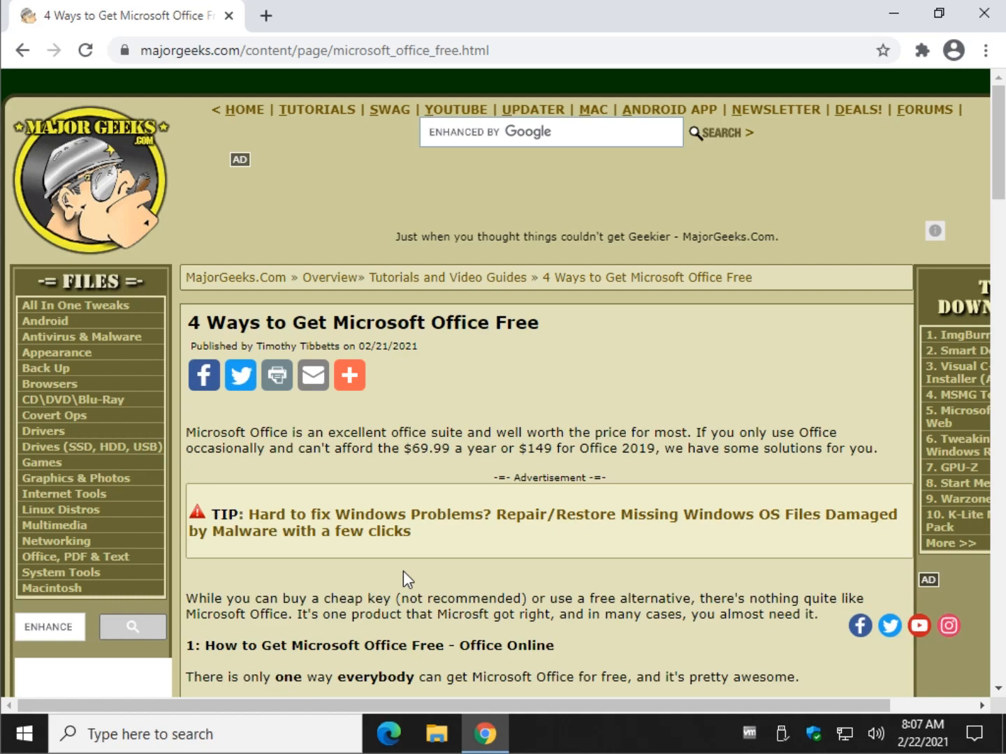
Scroll down through the article's Android and iOS section on free Office apps.
scroll("down", 3)
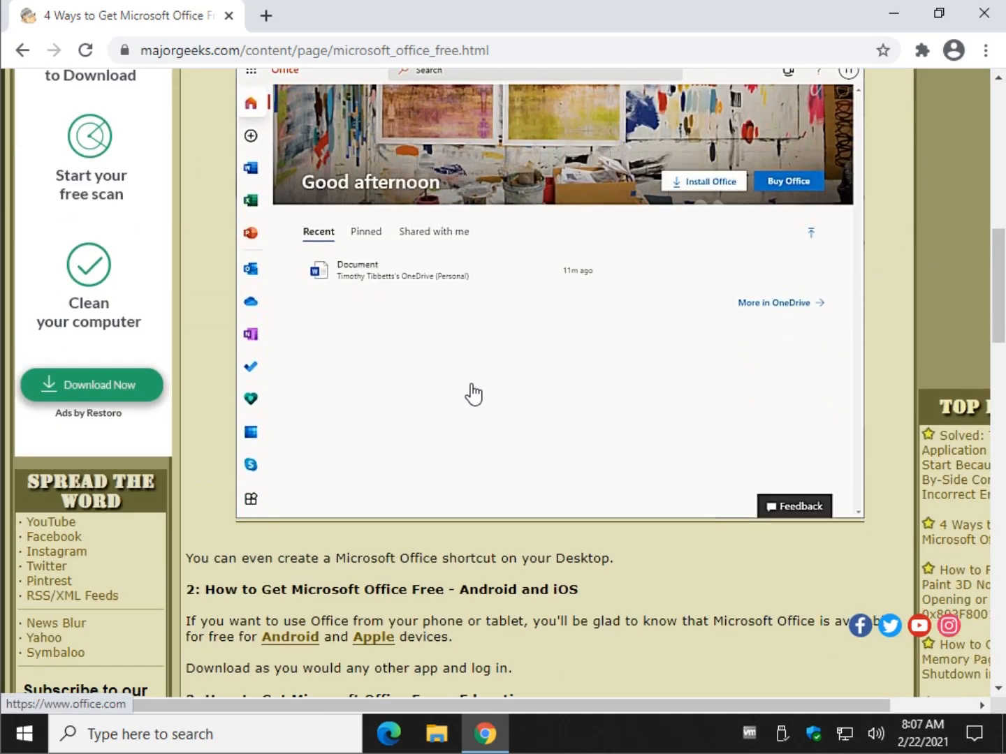
scroll("down", 3)
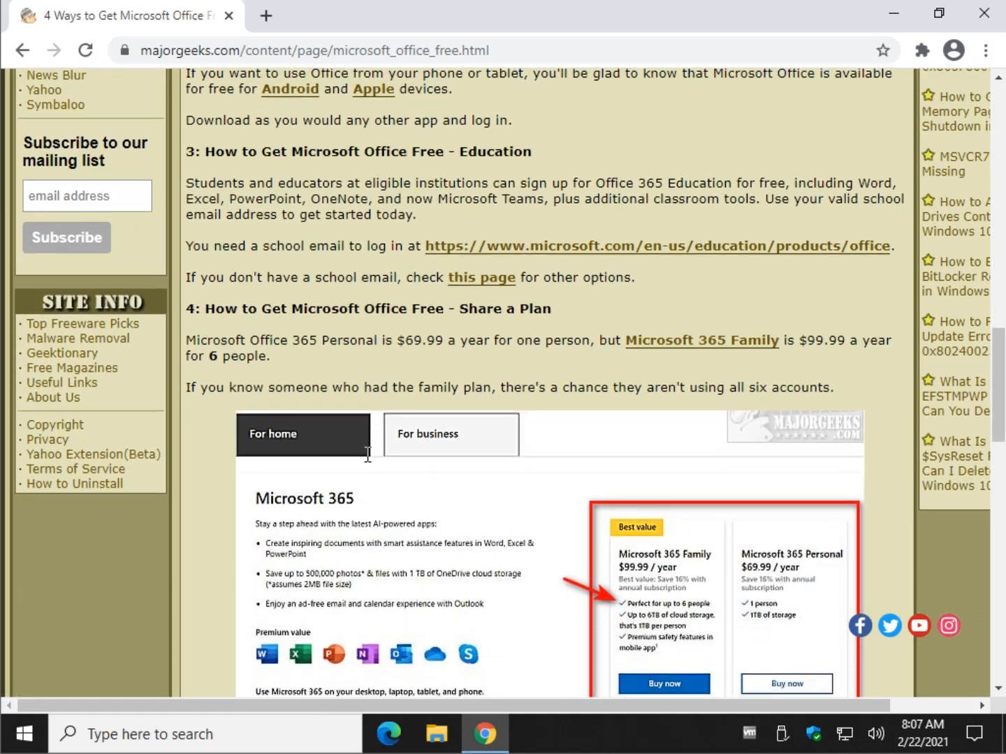
scroll("down", 3)
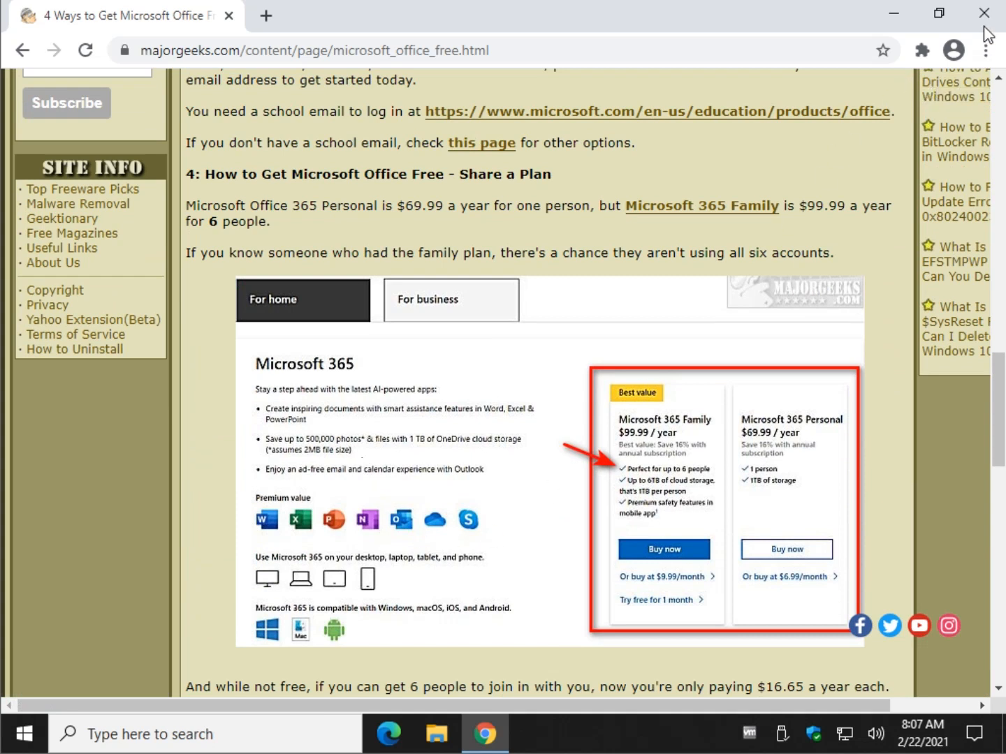
mouse_move(944, 39)
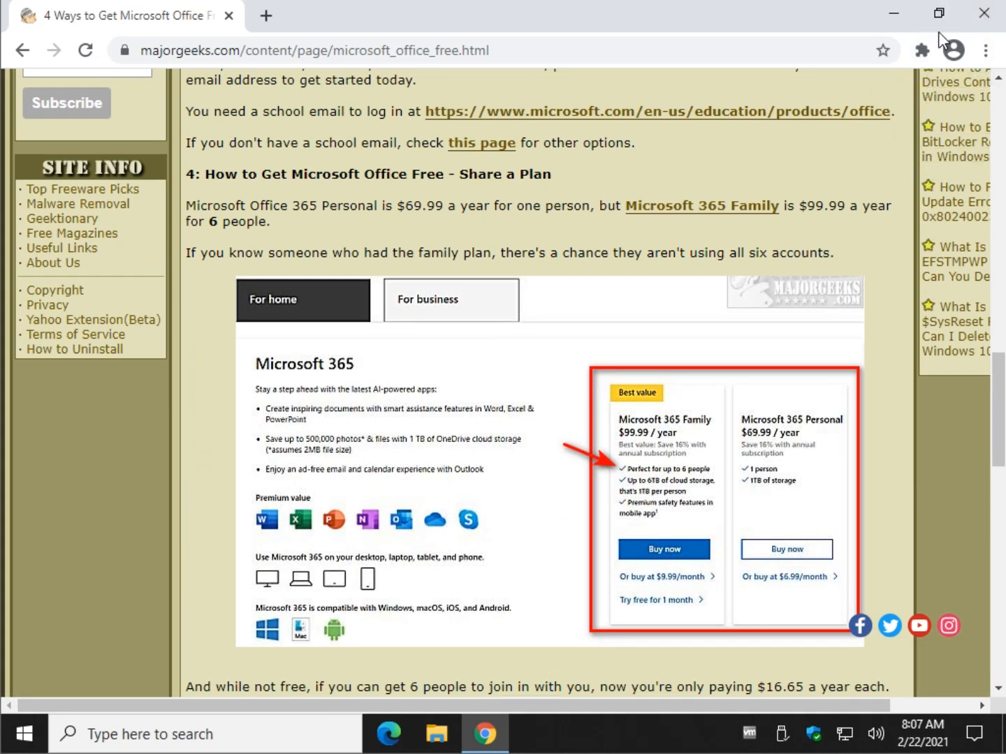
mouse_move(604, 271)
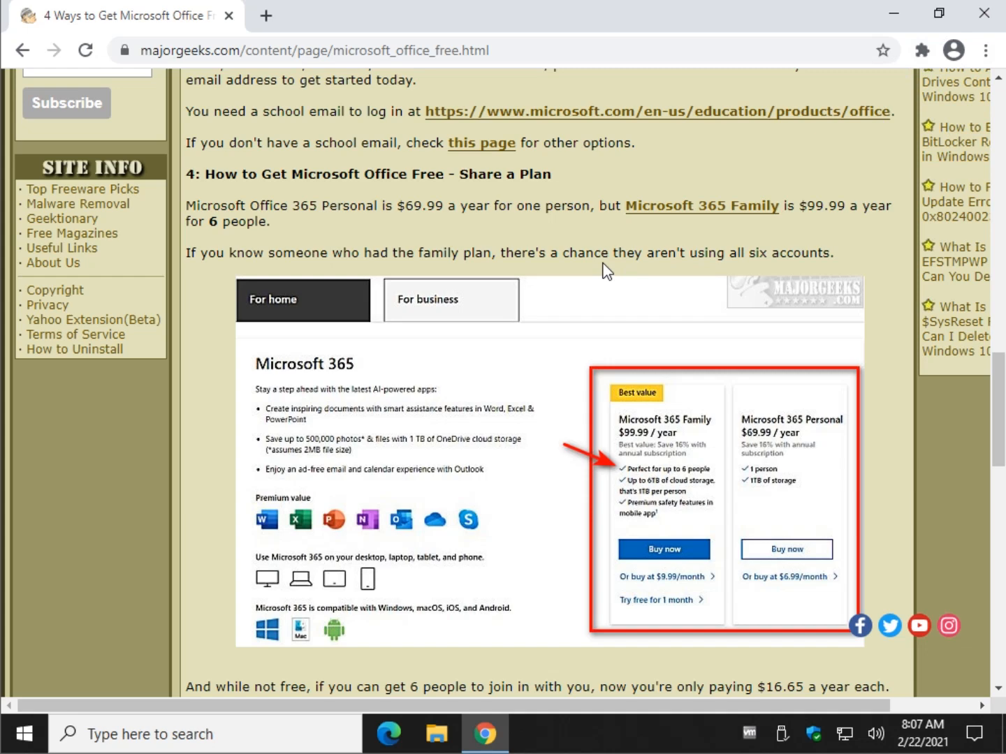
scroll("down", 3)
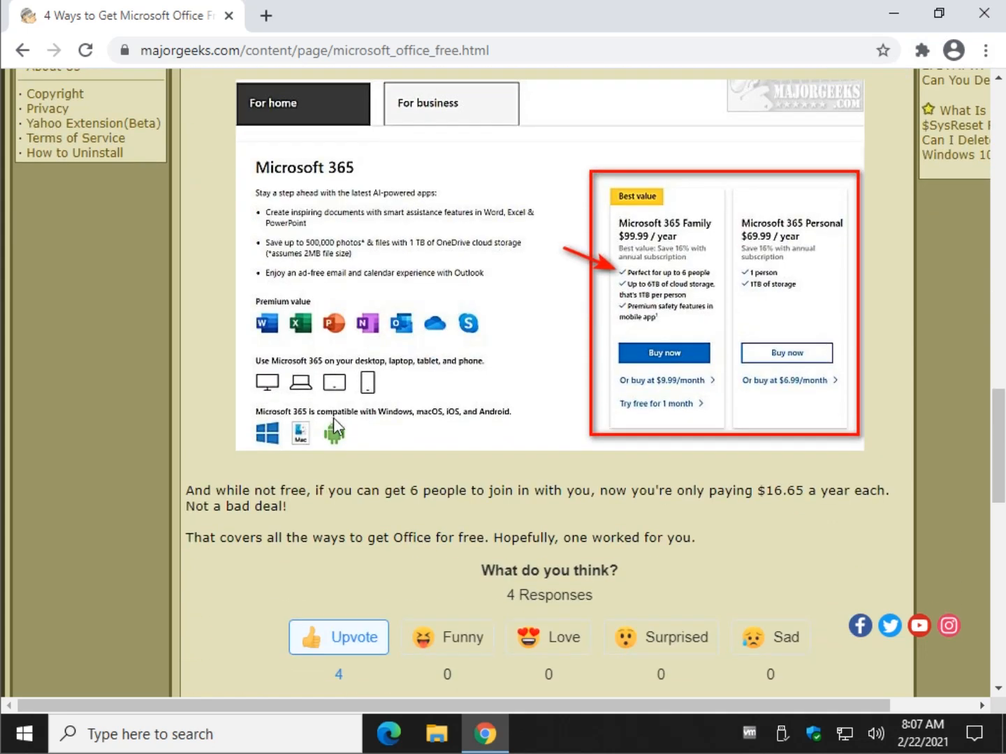
scroll("up", 3)
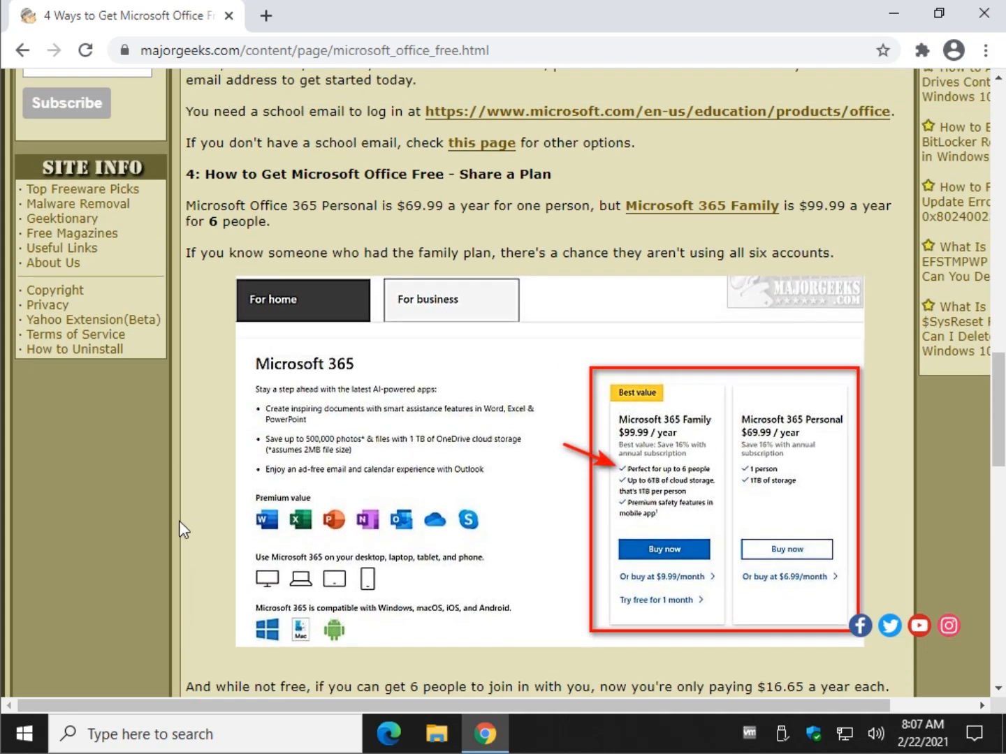
mouse_move(248, 162)
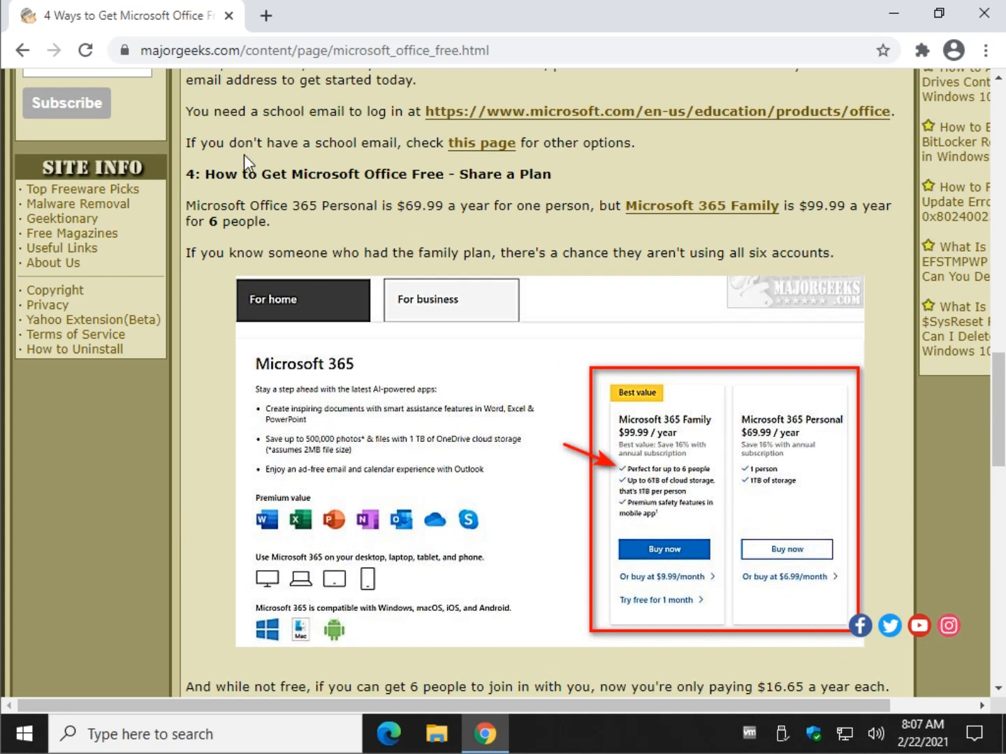
mouse_move(339, 210)
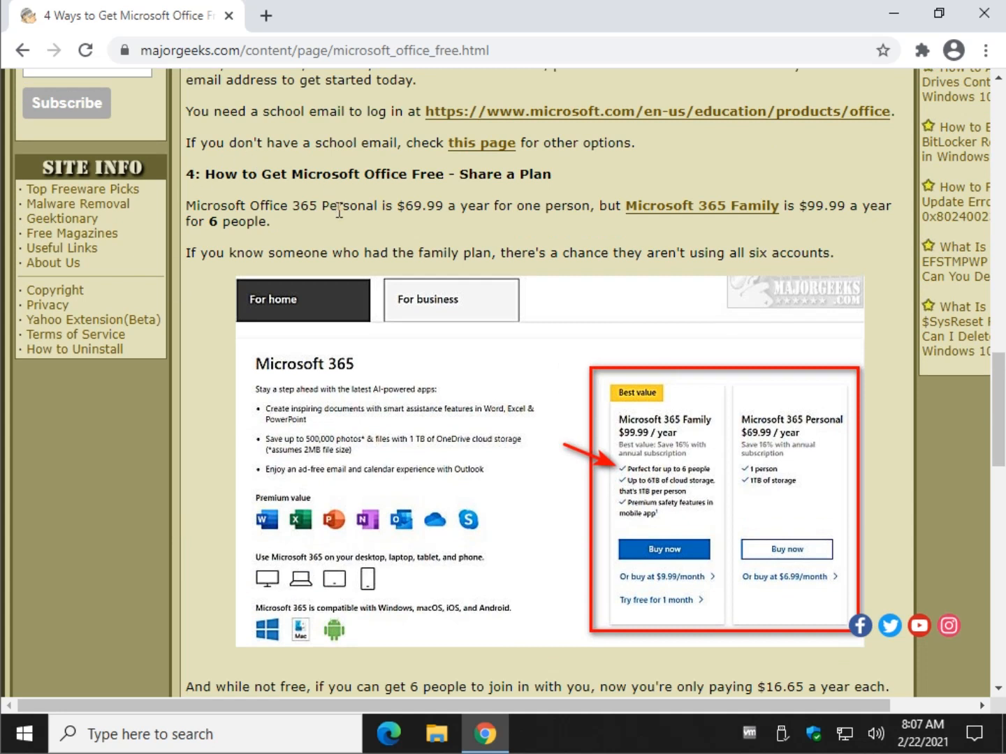
mouse_move(460, 201)
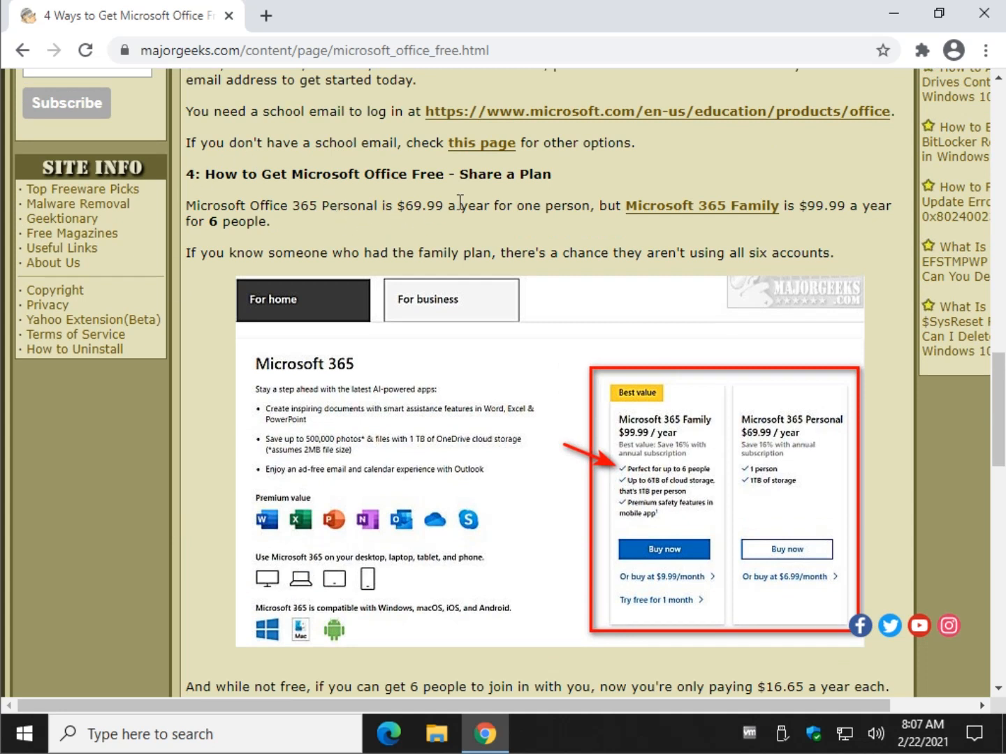
double_click(411, 205)
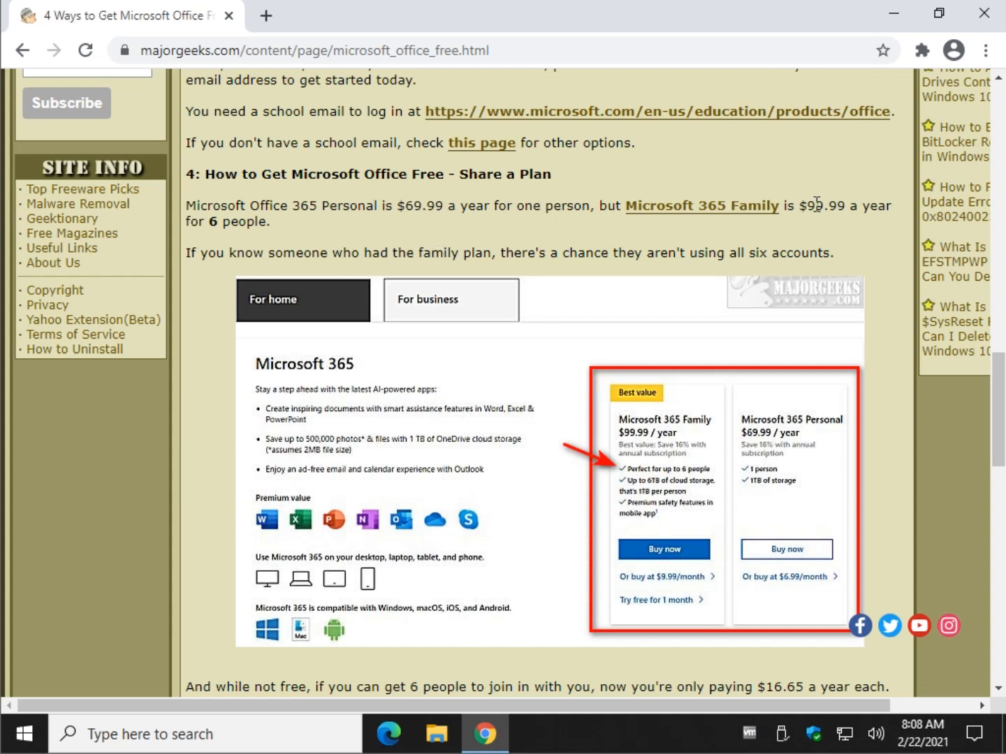
mouse_move(803, 238)
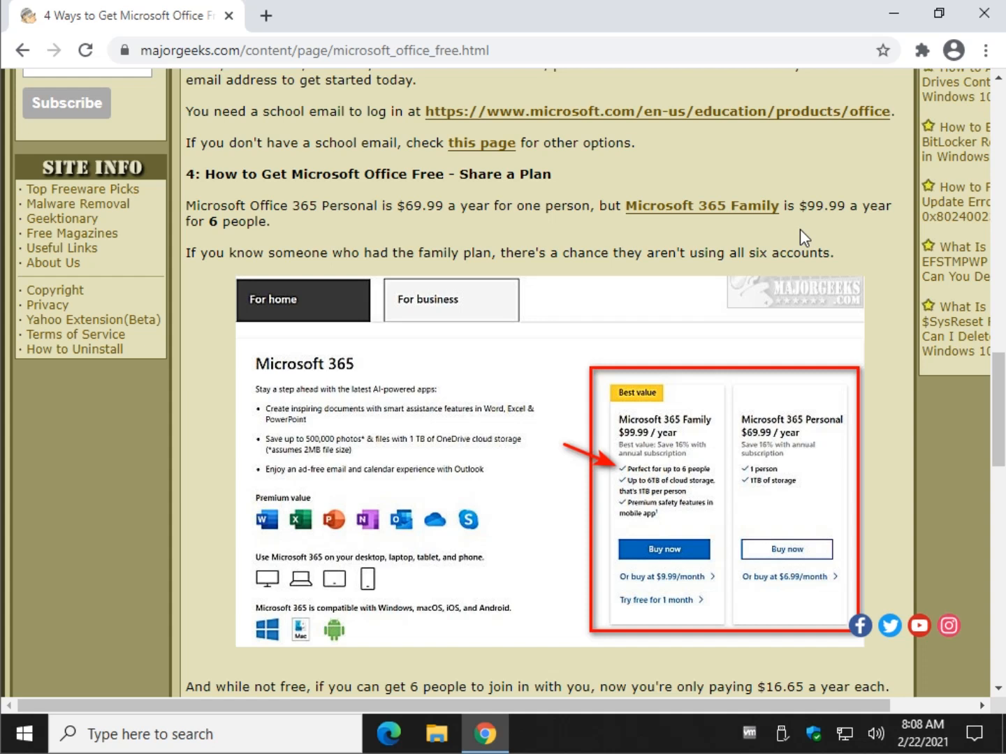
mouse_move(702, 205)
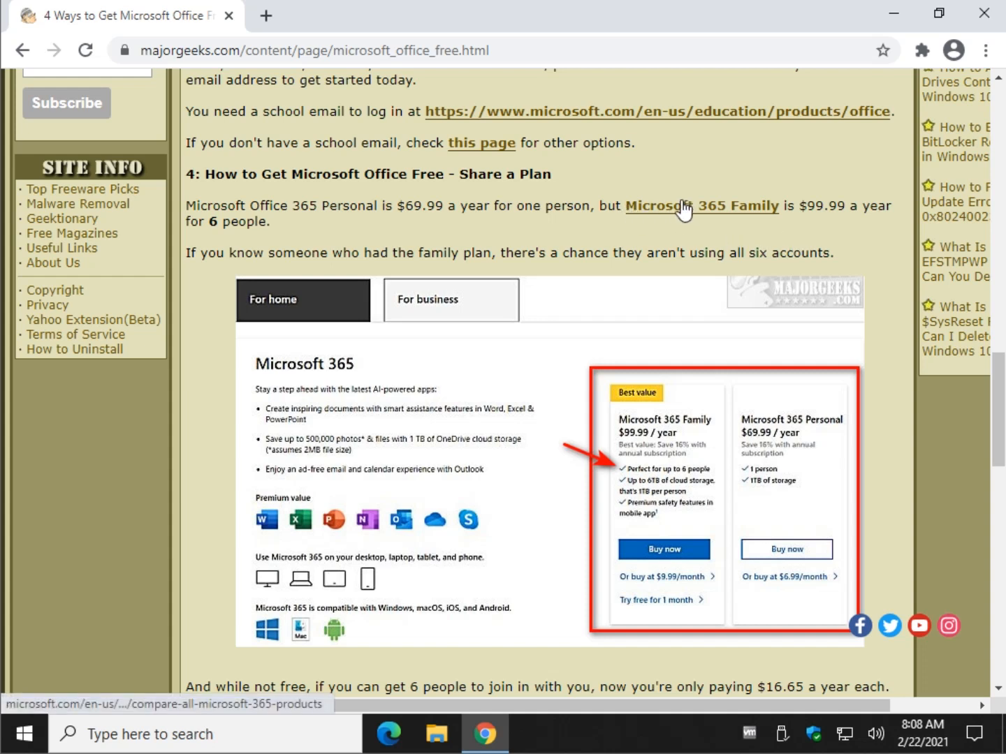
mouse_move(650, 482)
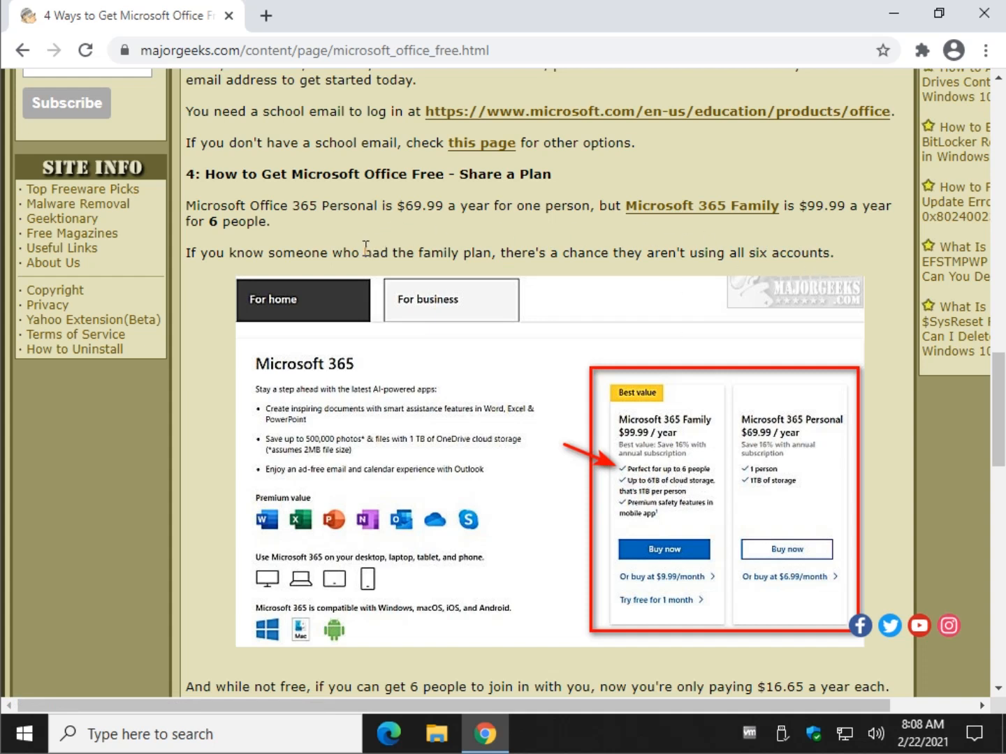
mouse_move(352, 252)
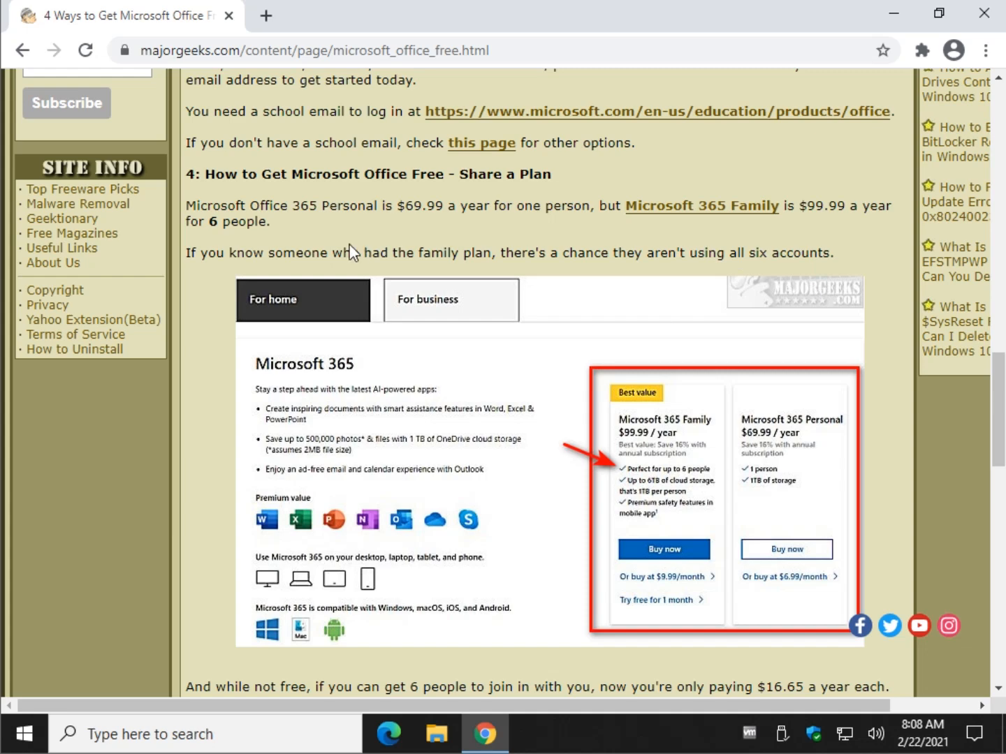
View the Office 365 Education offer and school plans, then close those tabs.
scroll("up", 3)
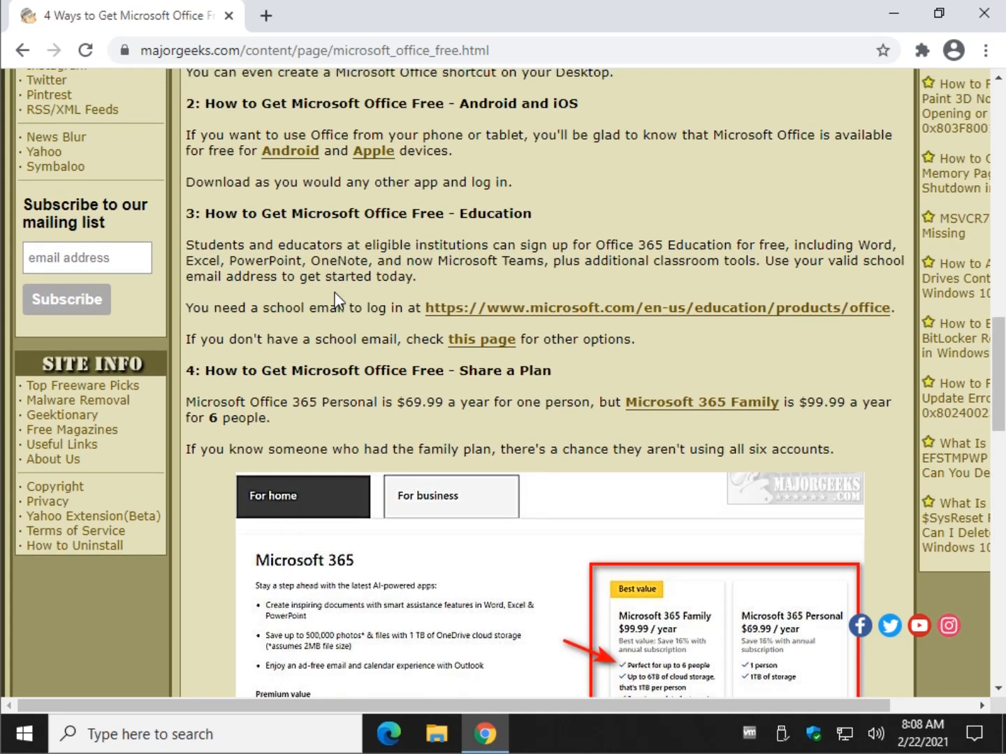
mouse_move(339, 269)
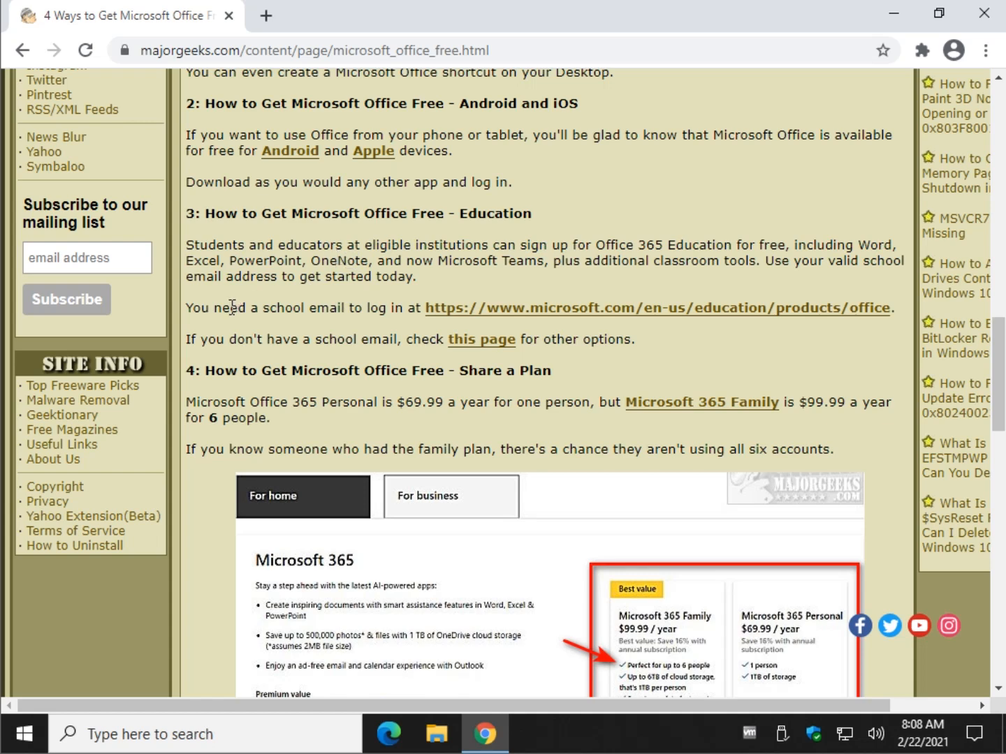
left_click(657, 308)
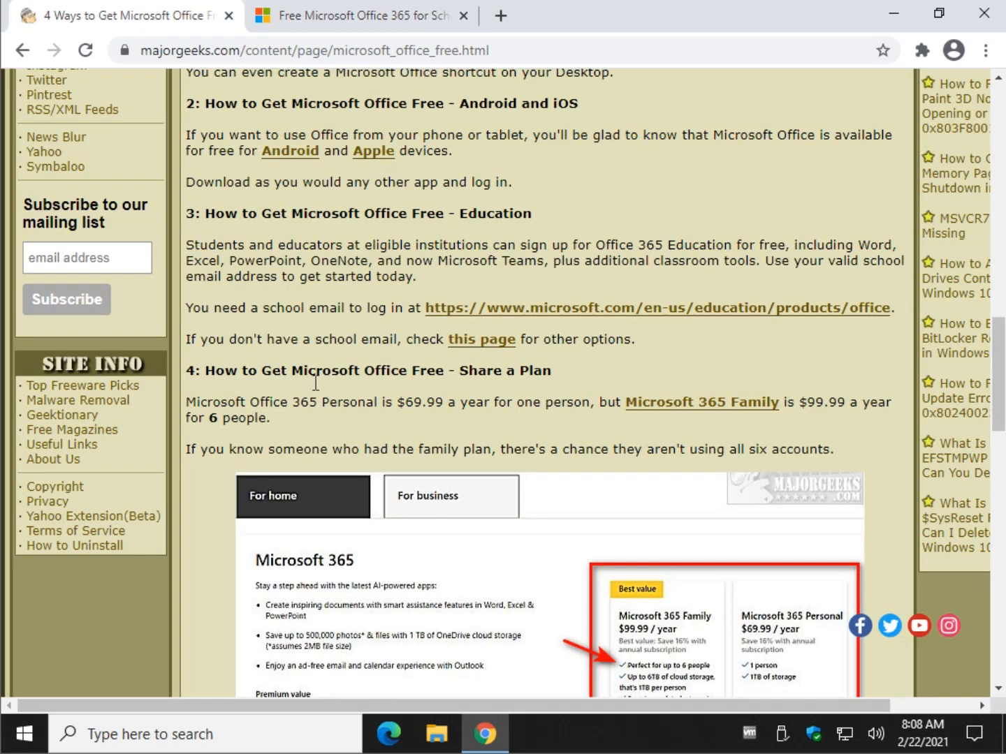
mouse_move(517, 297)
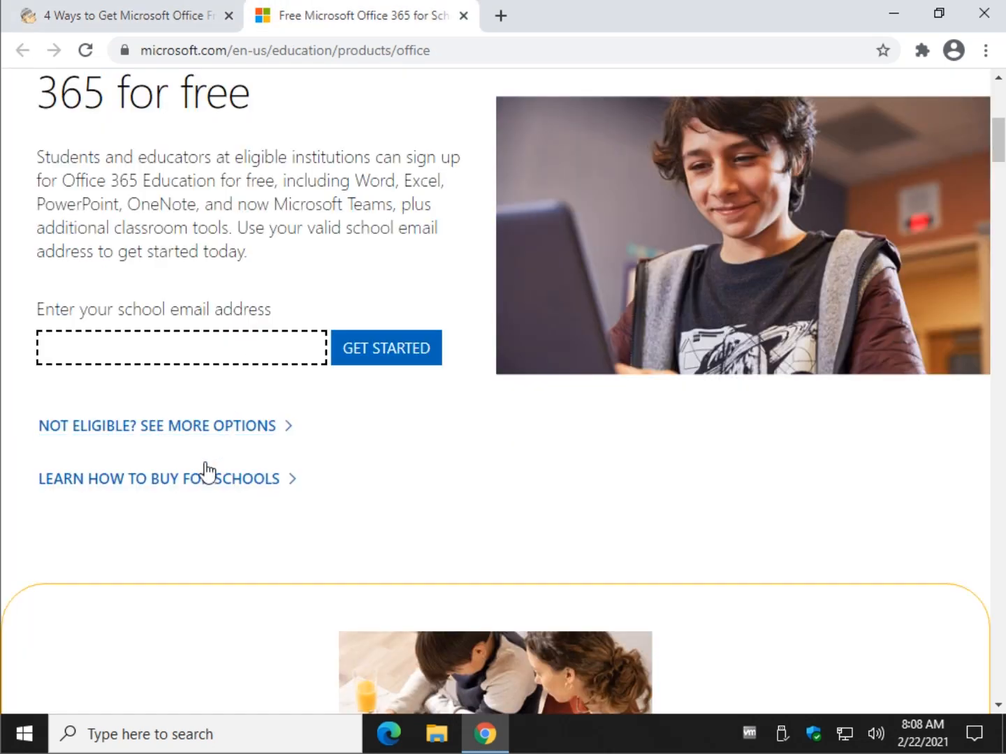
left_click(160, 478)
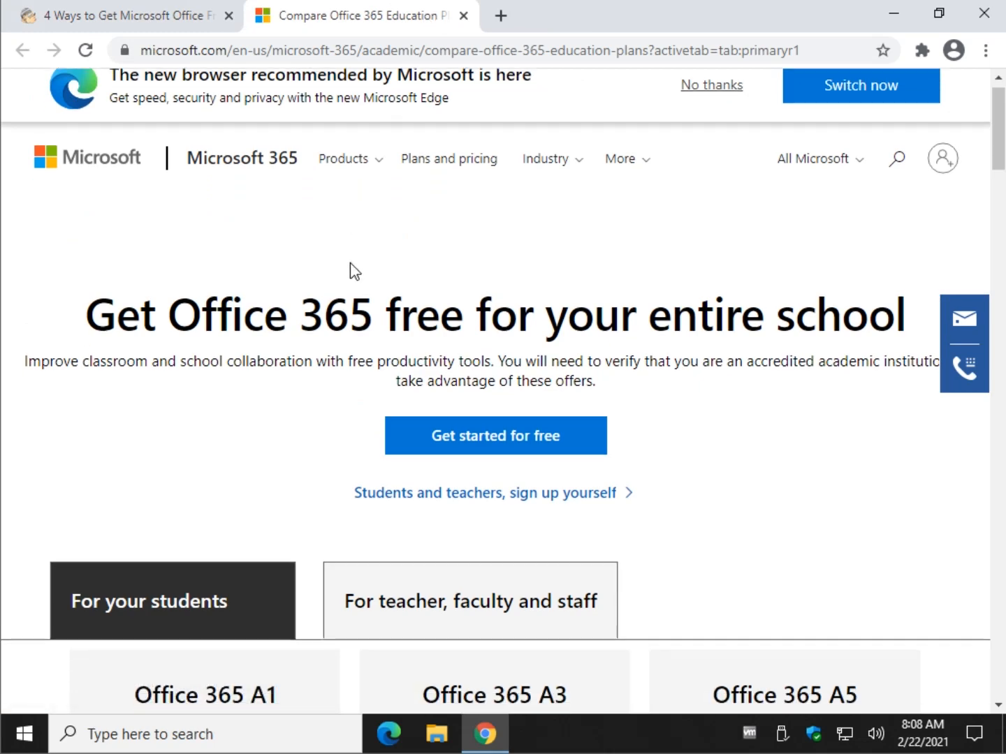
scroll("down", 3)
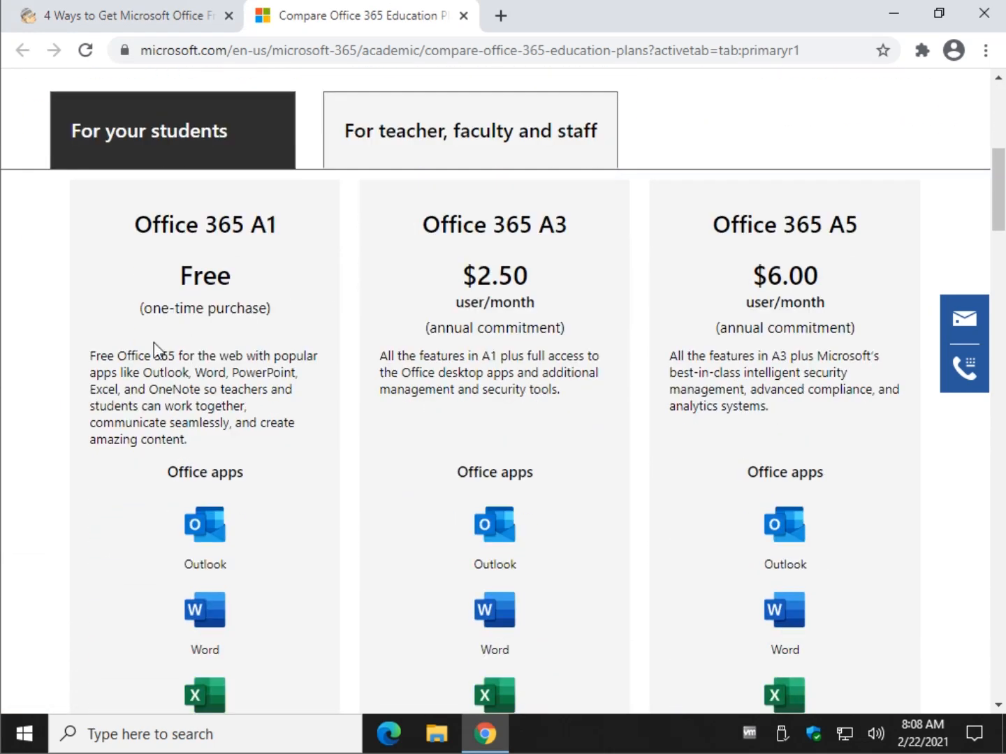
left_click(464, 15)
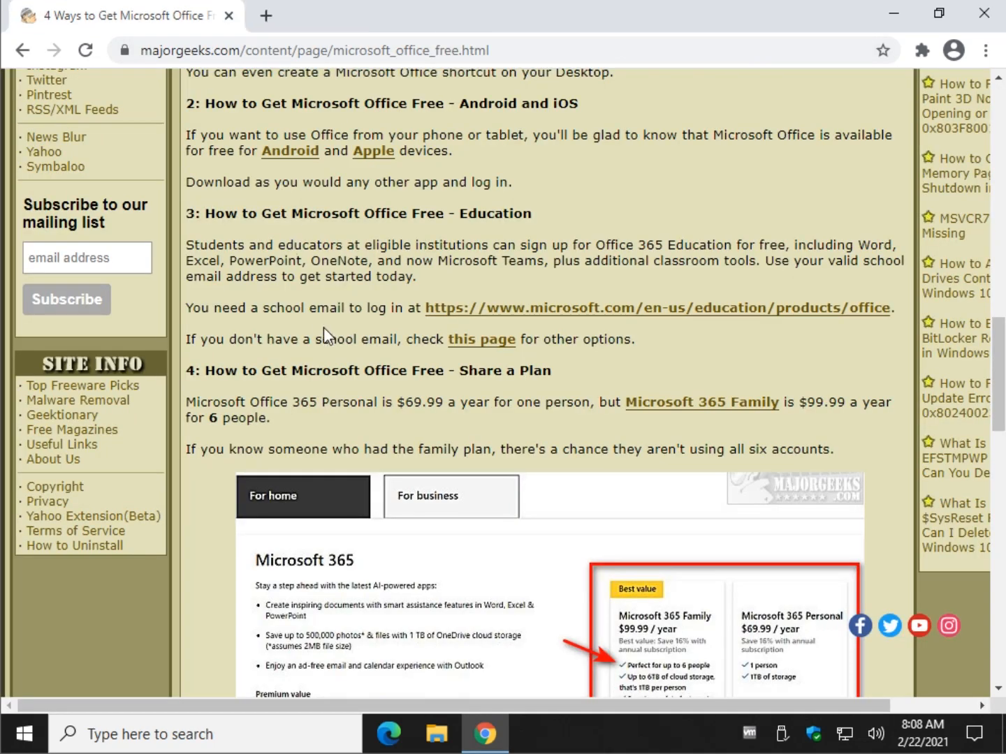
mouse_move(313, 339)
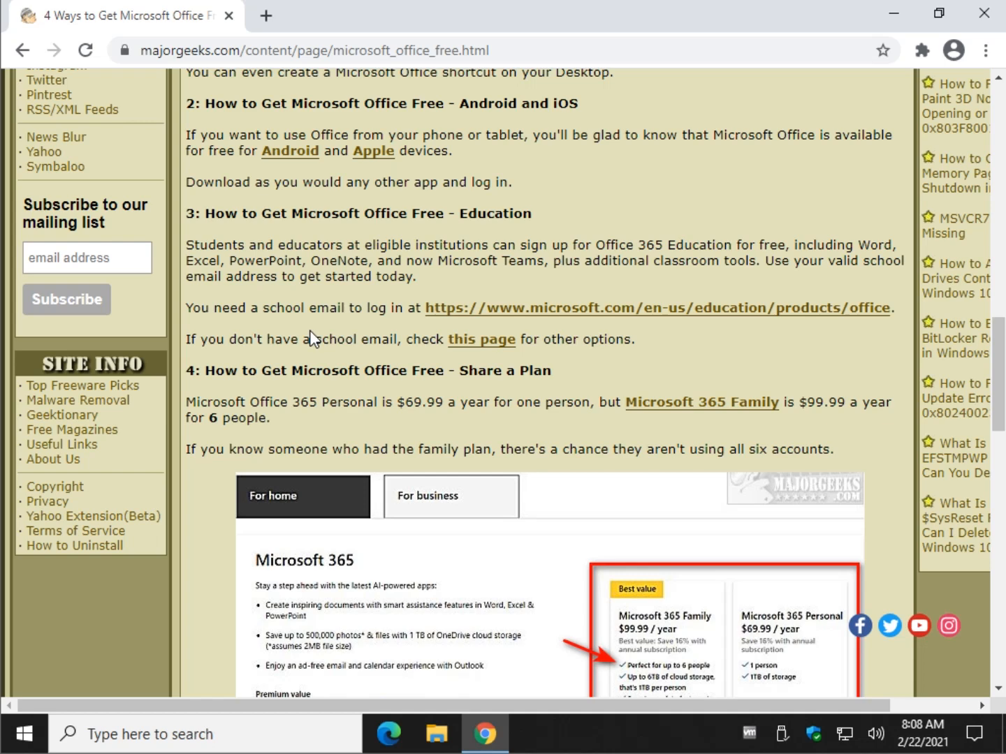
mouse_move(292, 138)
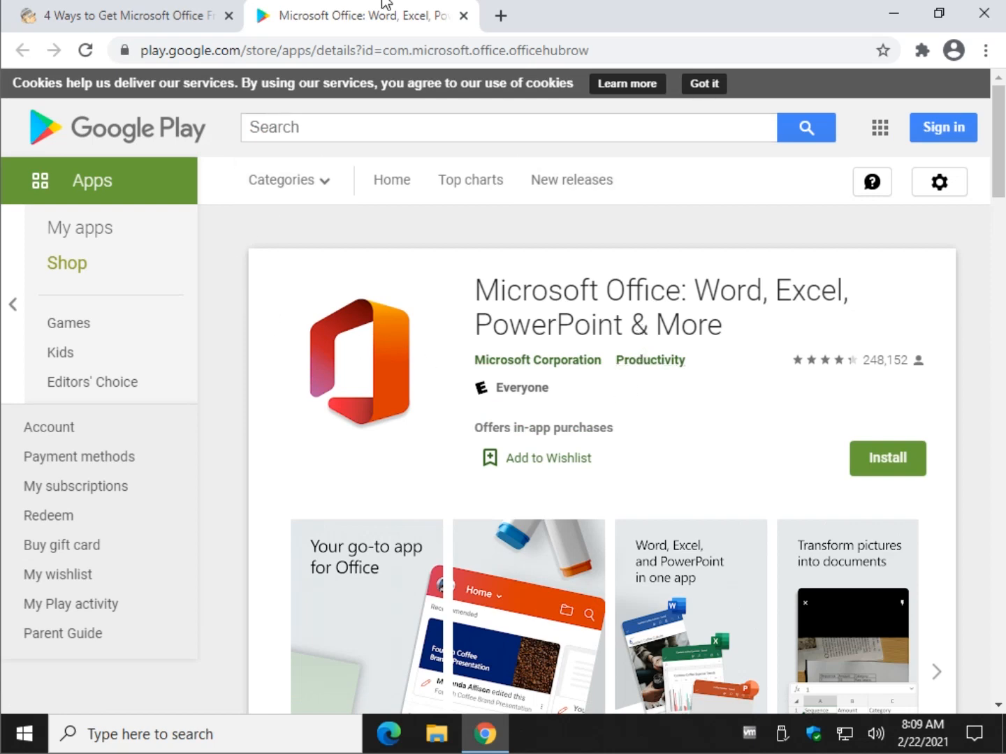
left_click(463, 16)
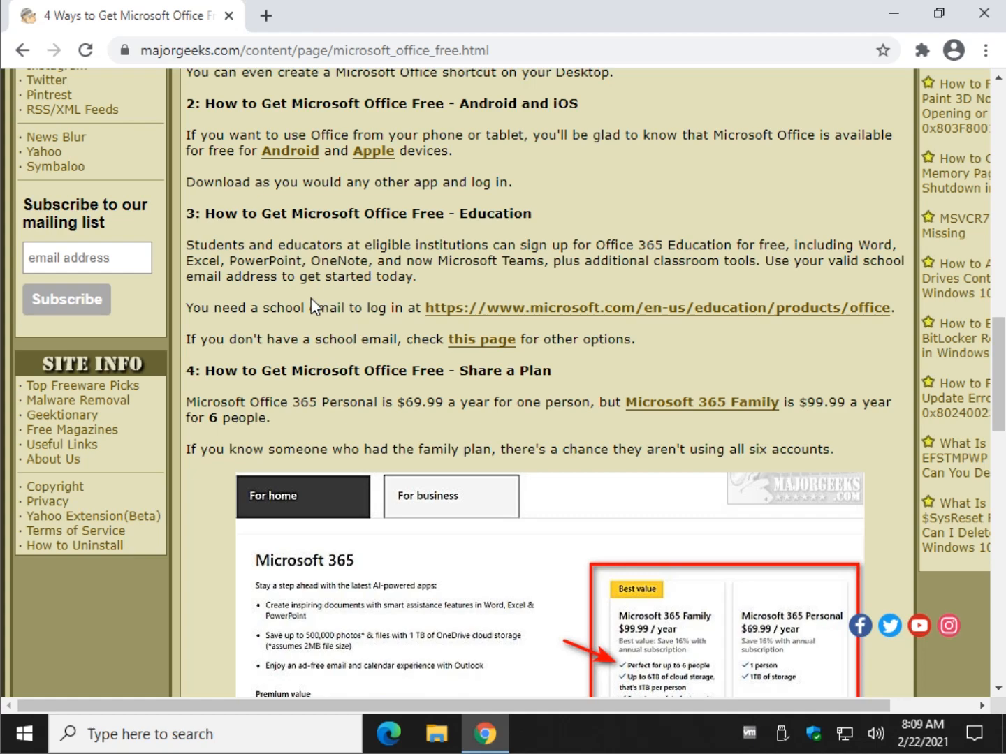
mouse_move(316, 301)
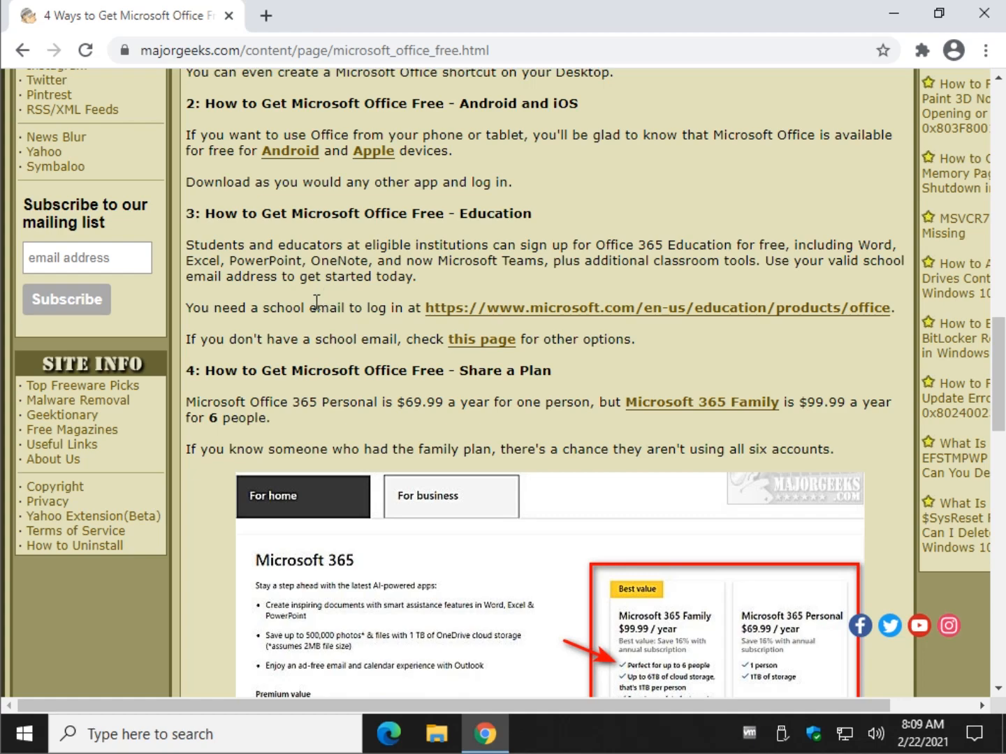
scroll("up", 3)
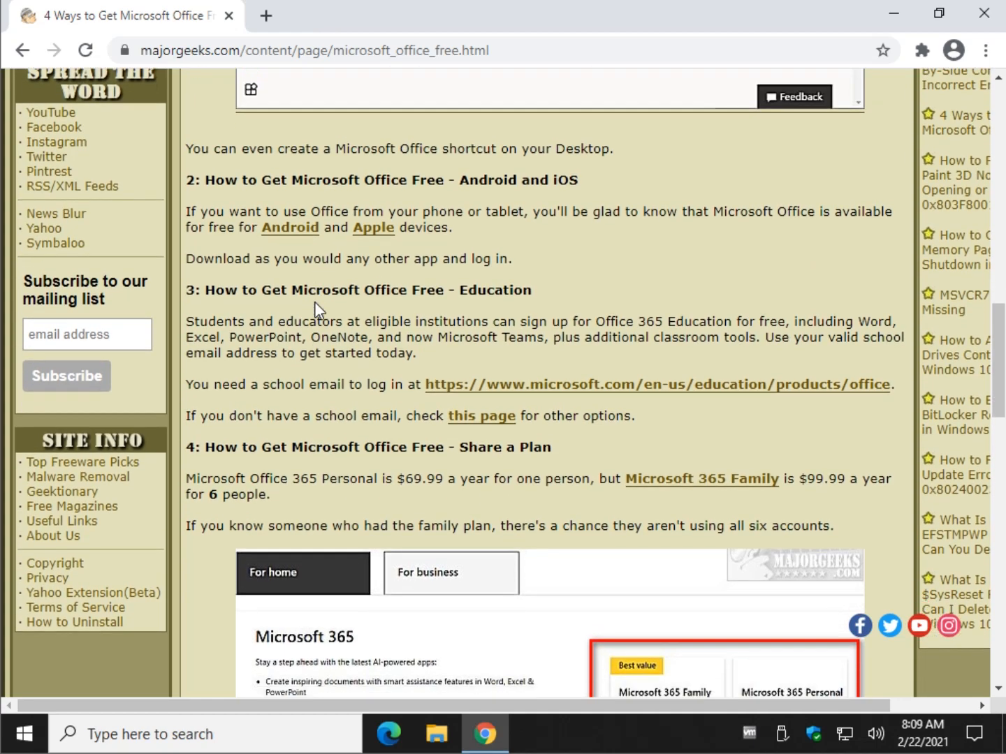
scroll("up", 3)
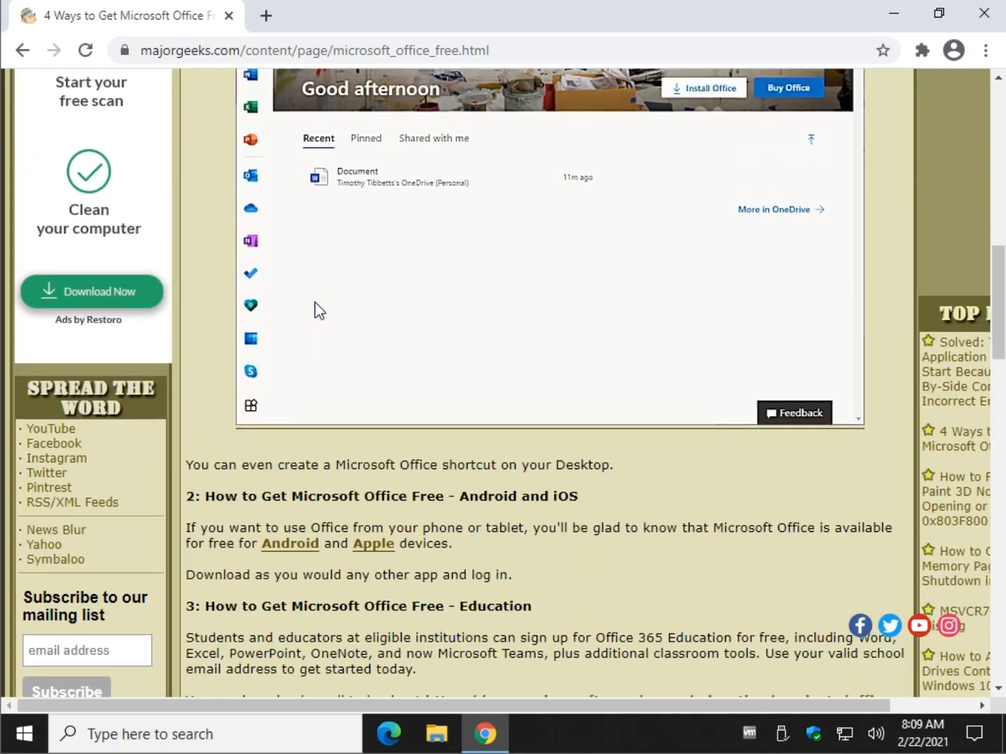
scroll("up", 3)
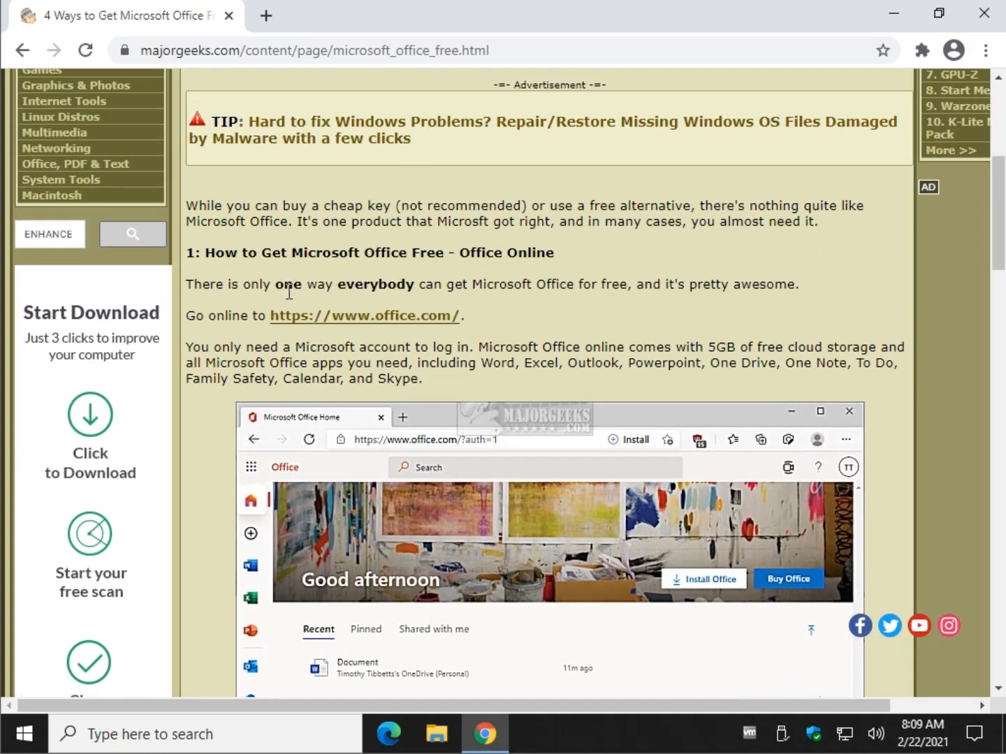
mouse_move(374, 325)
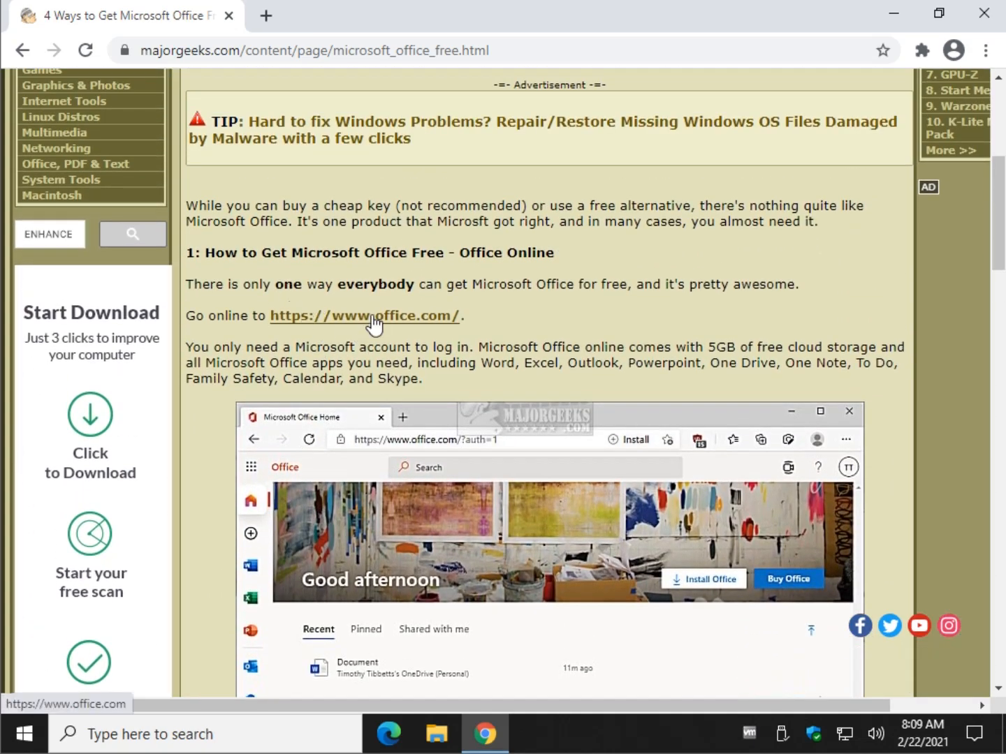
Open office.com in a new tab, glance back at the article, then return.
left_click(364, 316)
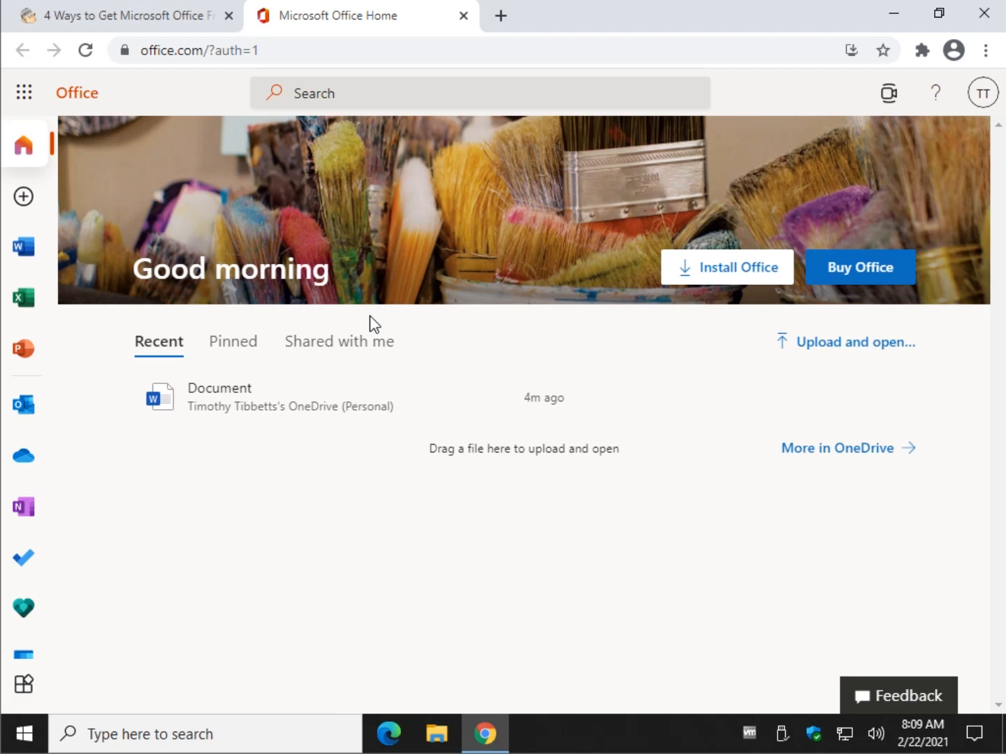
mouse_move(160, 4)
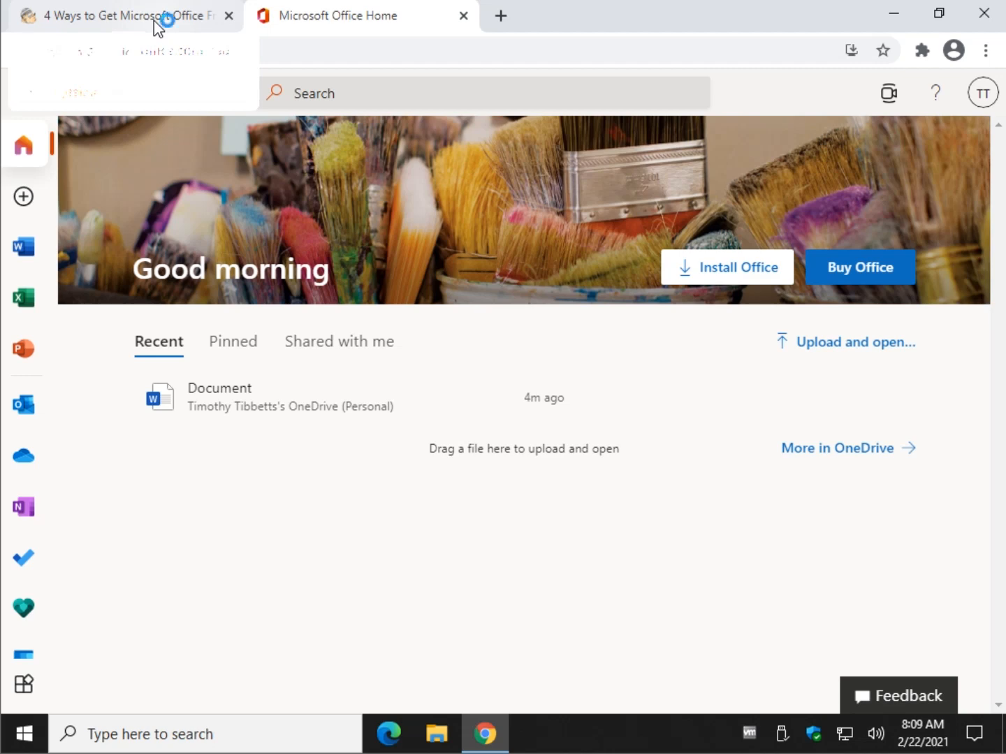
left_click(126, 15)
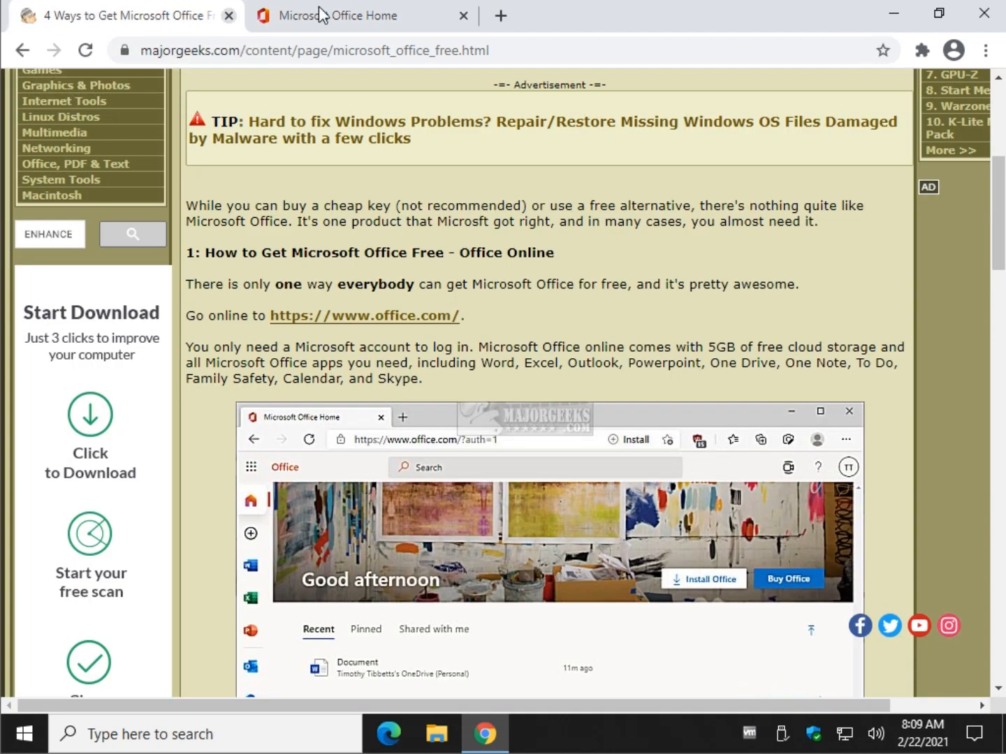
left_click(336, 15)
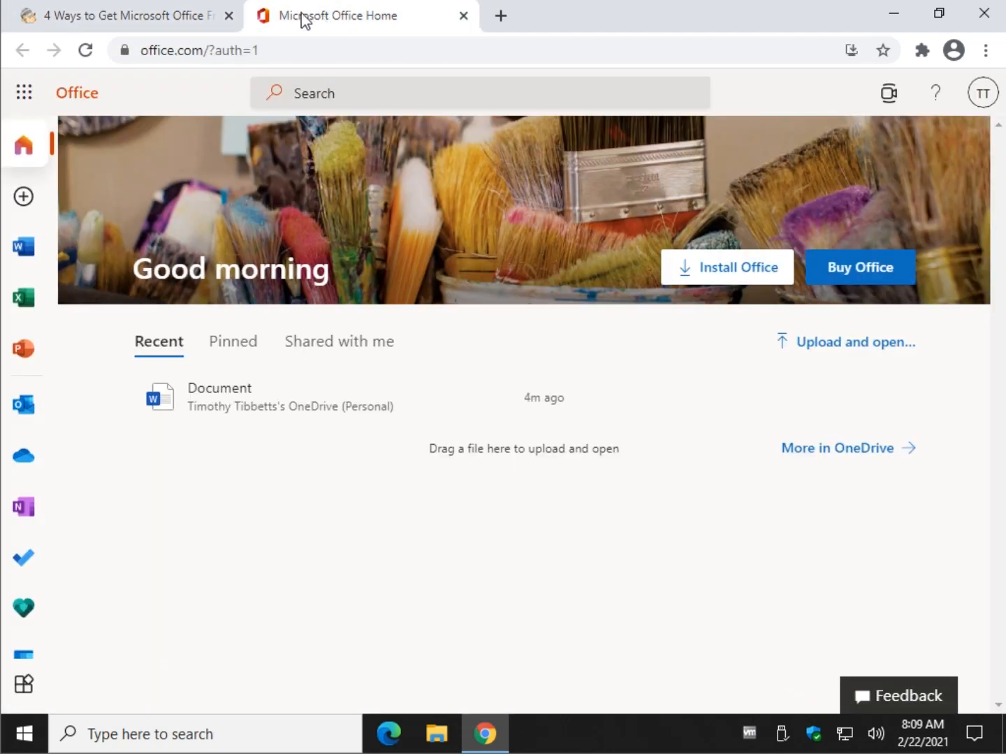
mouse_move(559, 26)
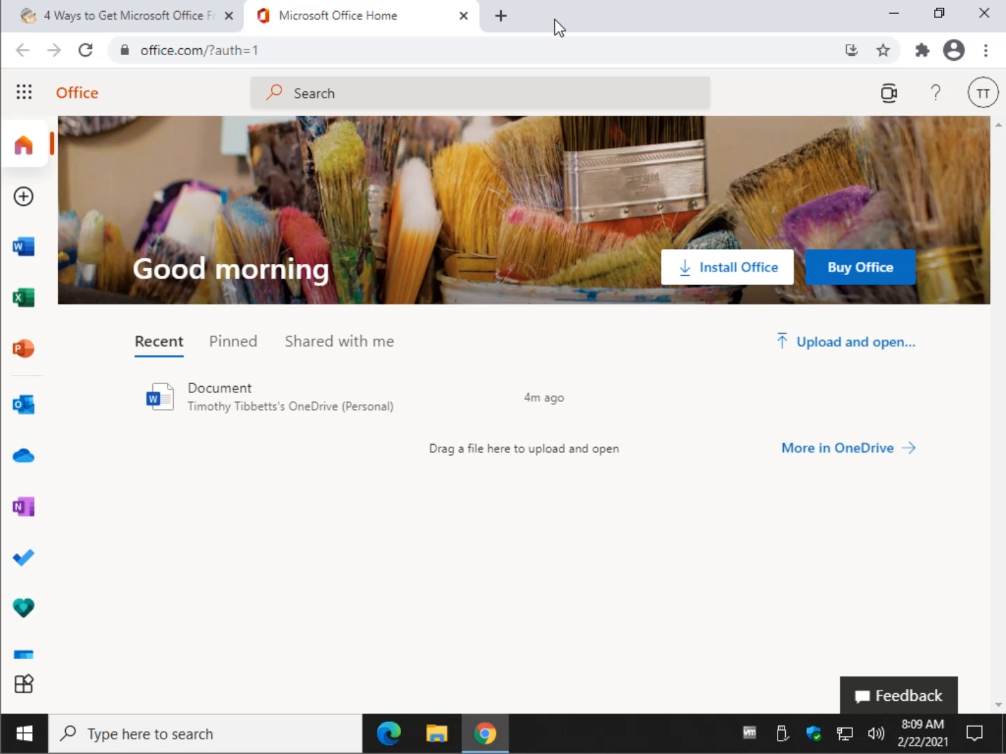
mouse_move(493, 151)
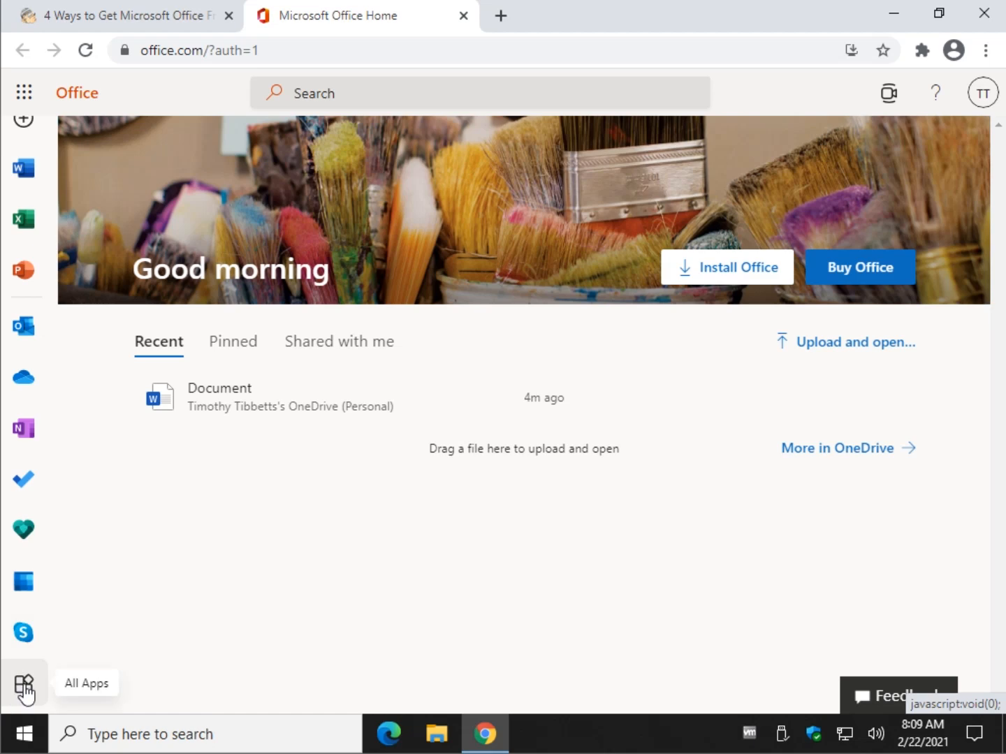
Show All apps and scroll the list of web apps from Calendar and Excel to Word.
left_click(24, 683)
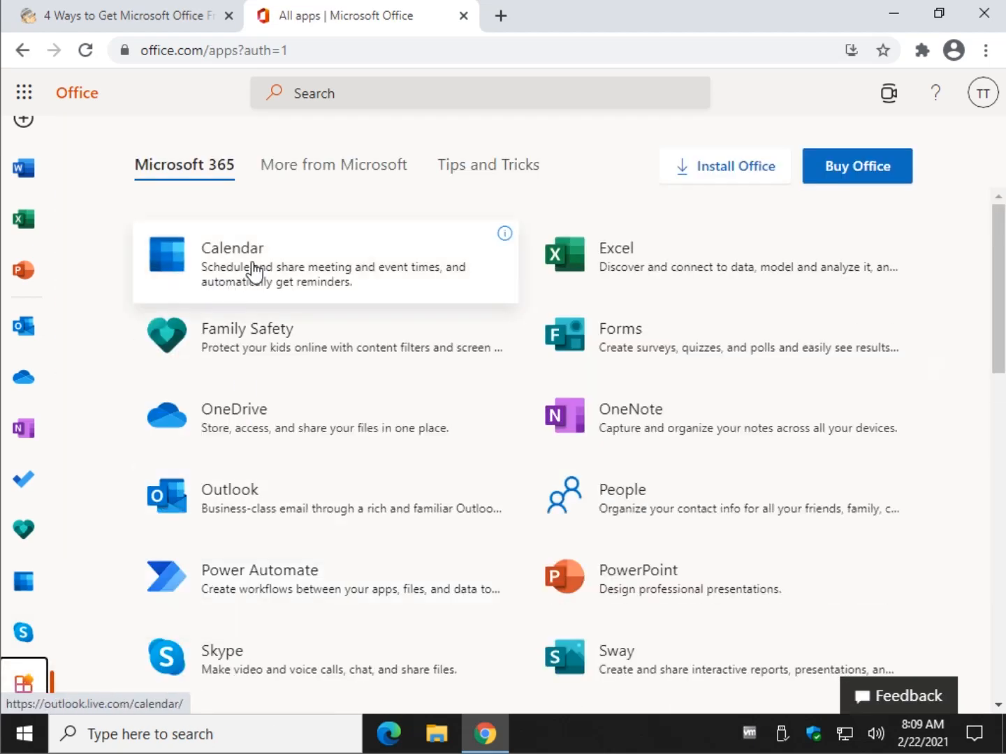
mouse_move(454, 451)
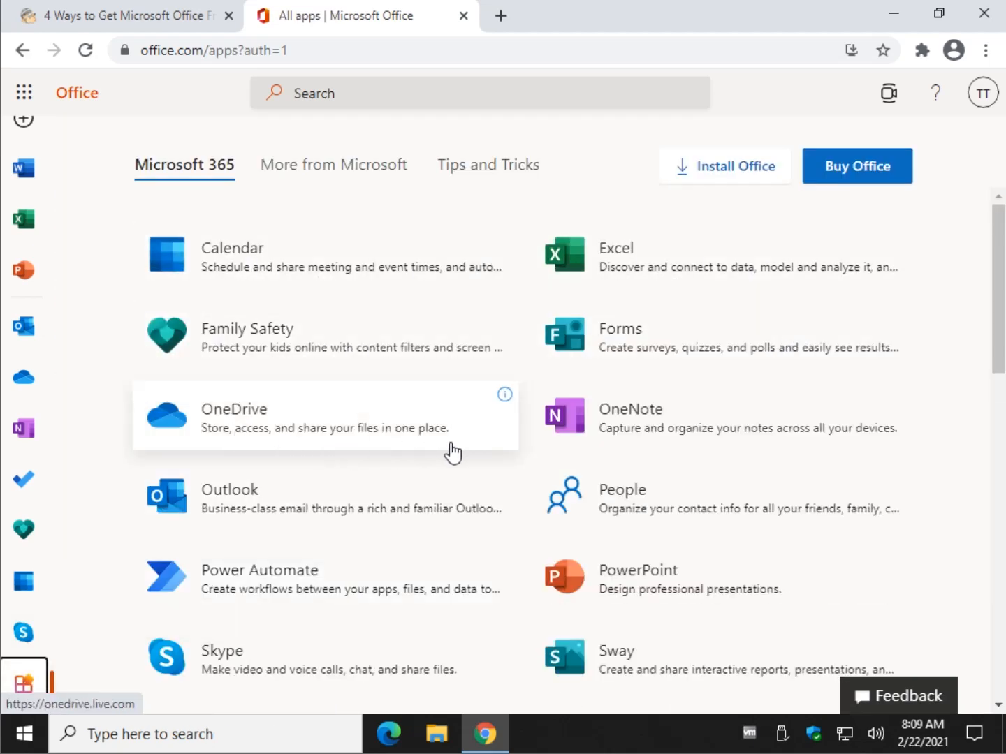
scroll("down", 3)
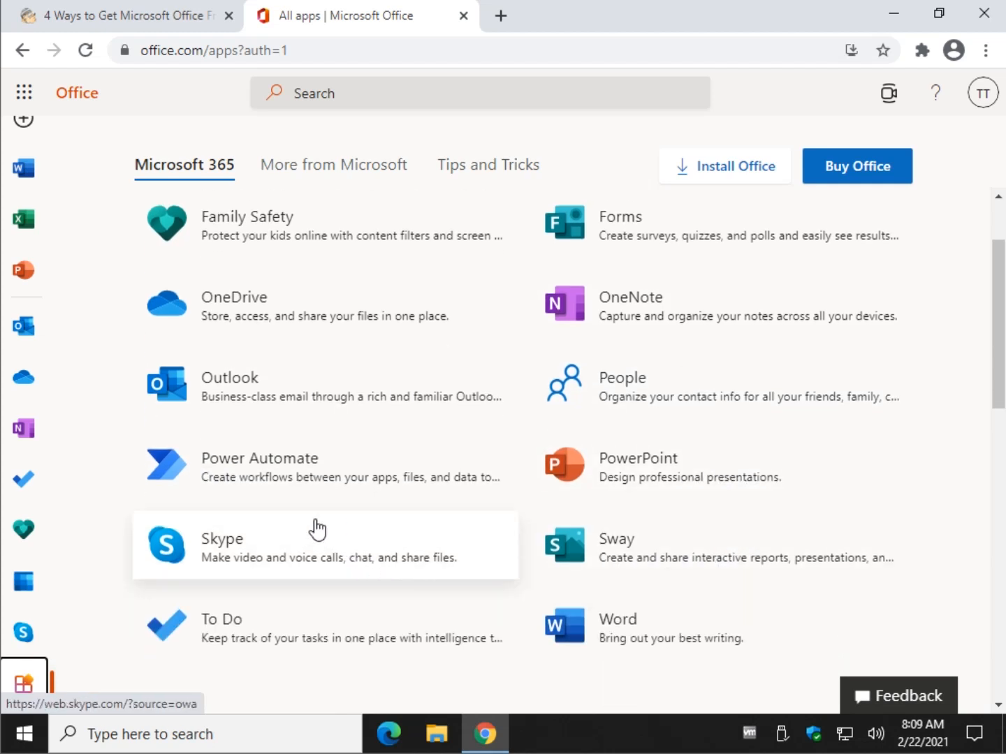
scroll("down", 3)
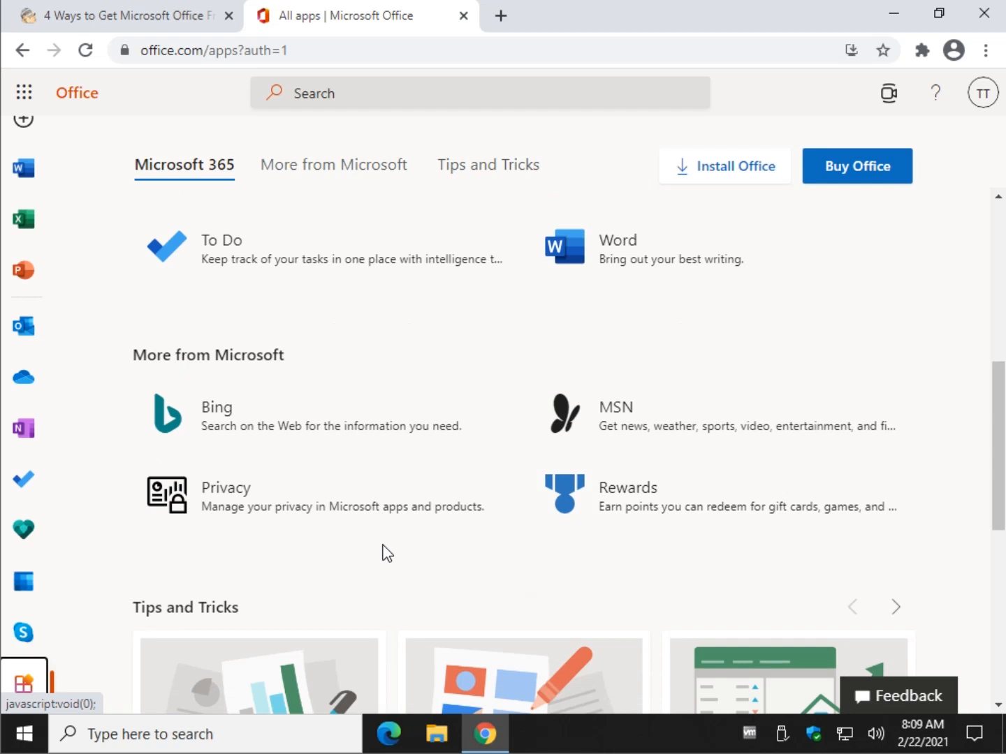
scroll("down", 3)
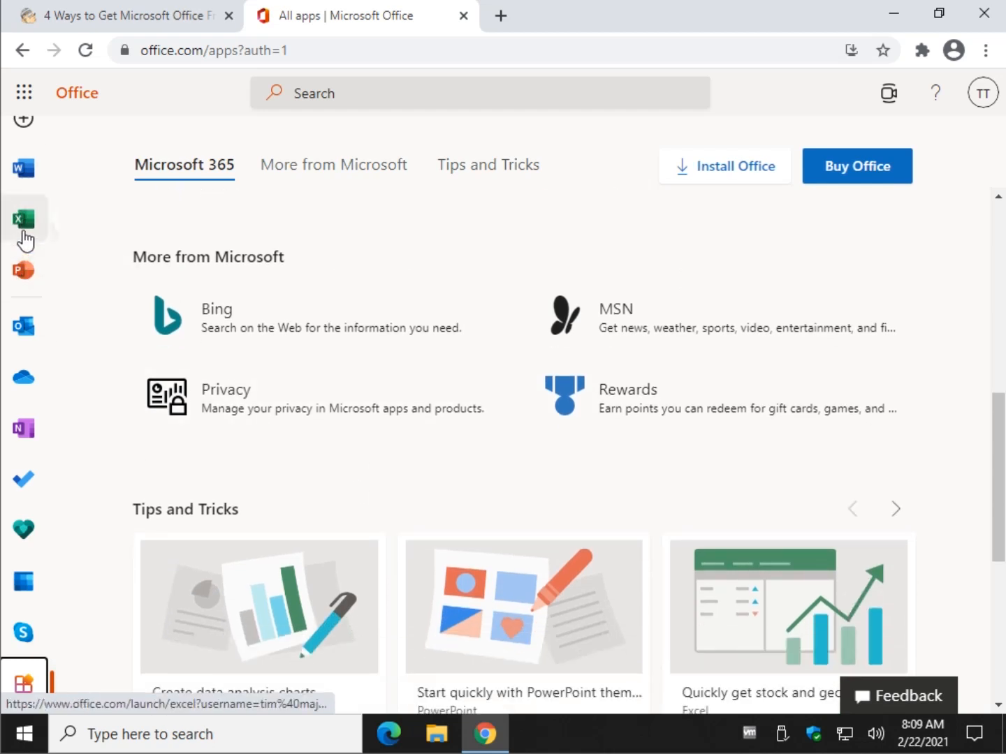
scroll("up", 3)
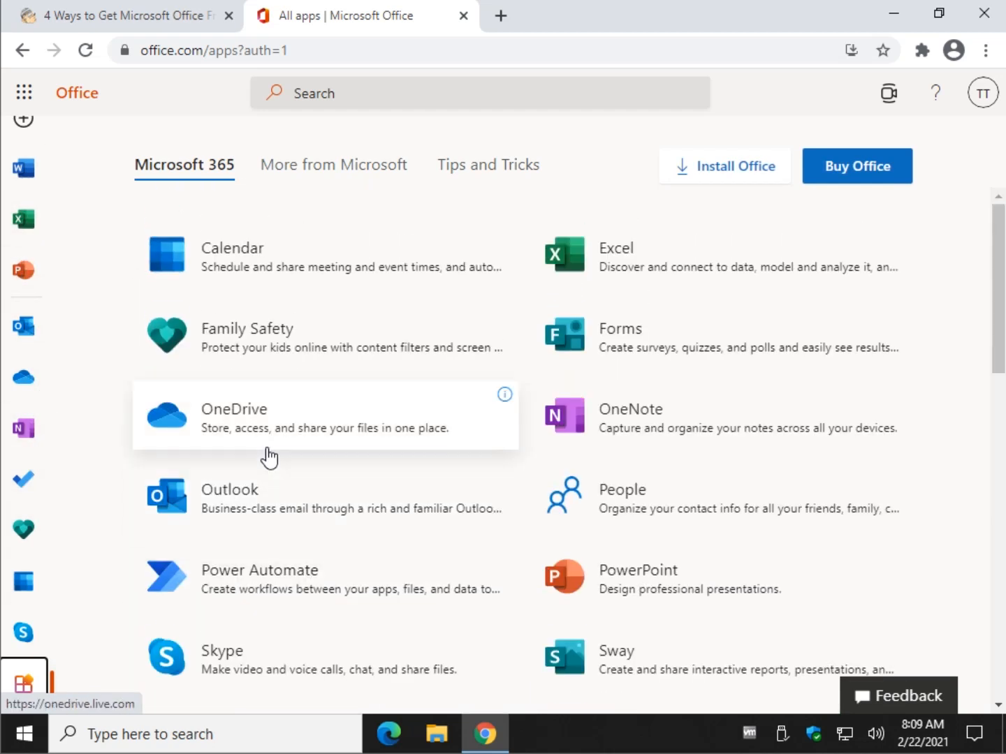
mouse_move(49, 217)
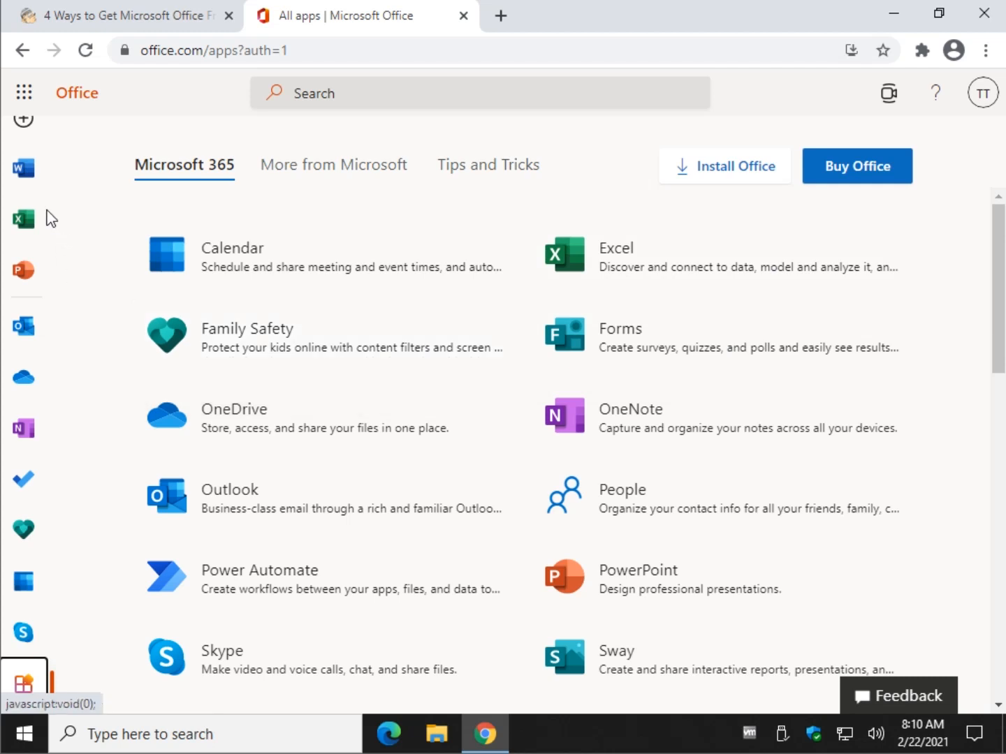
left_click(23, 167)
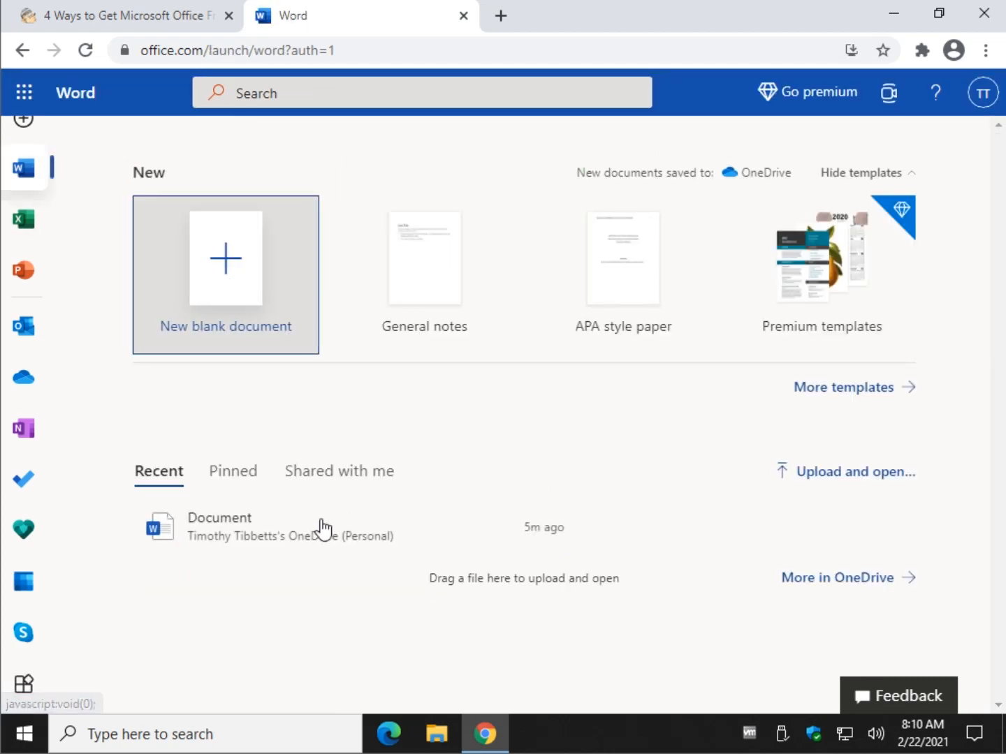
left_click(218, 518)
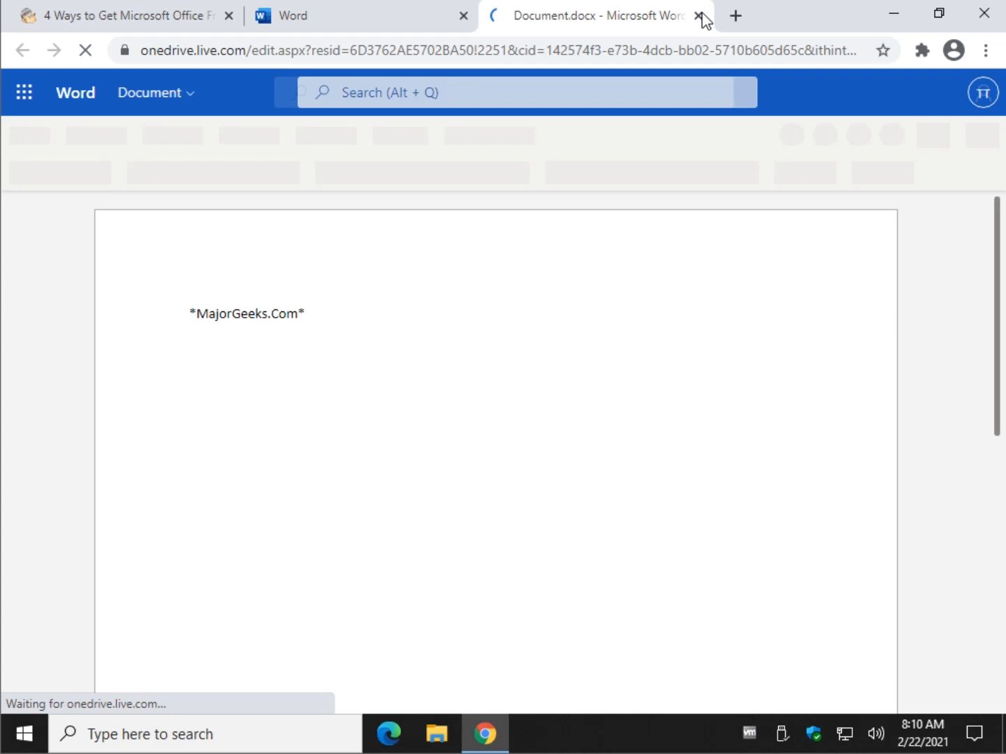
left_click(700, 15)
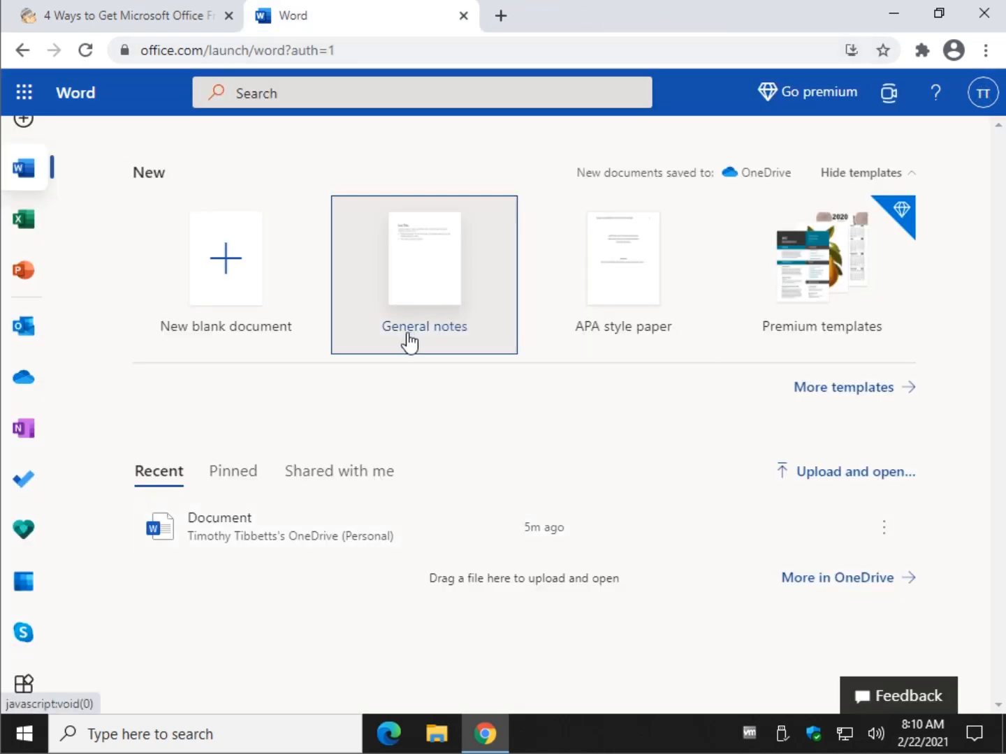
mouse_move(863, 199)
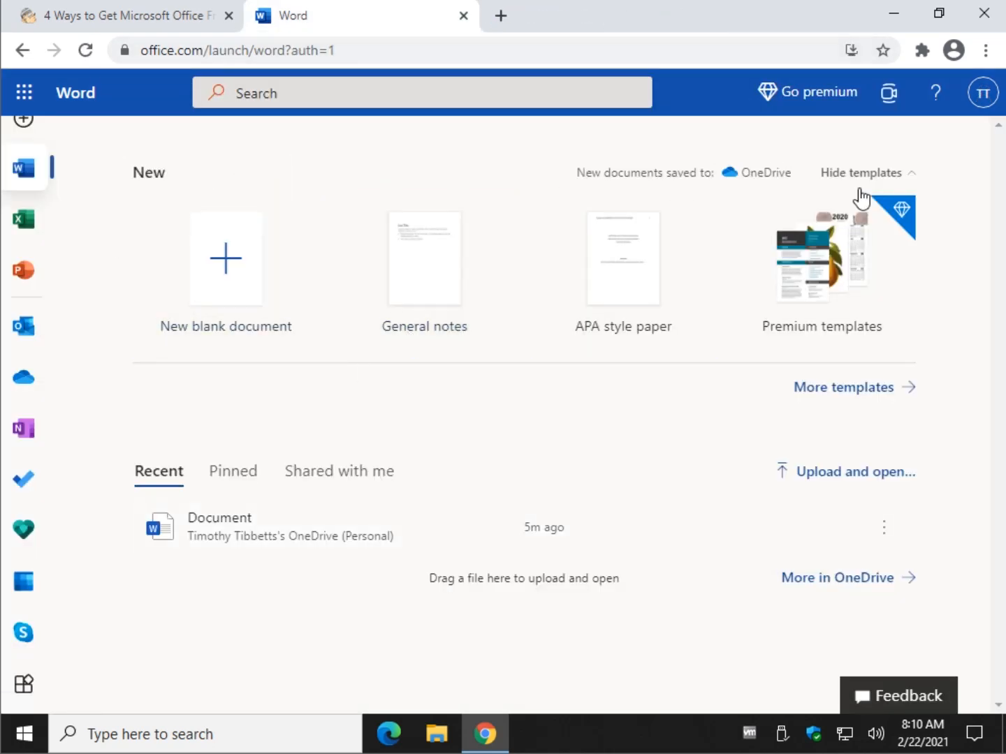
mouse_move(23, 119)
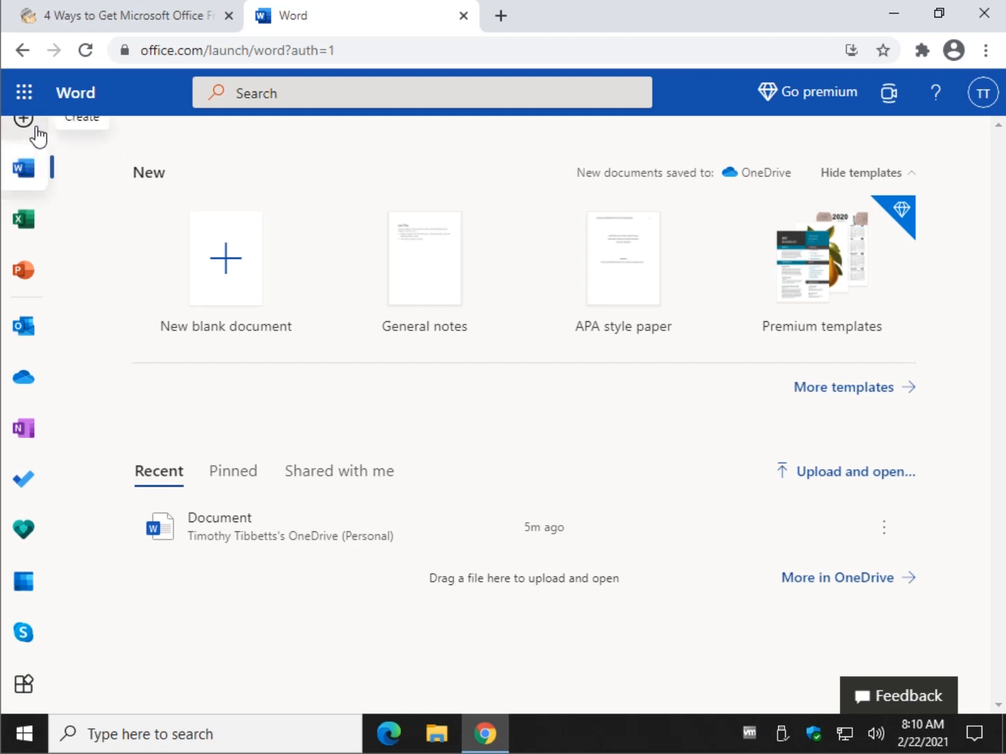
mouse_move(29, 240)
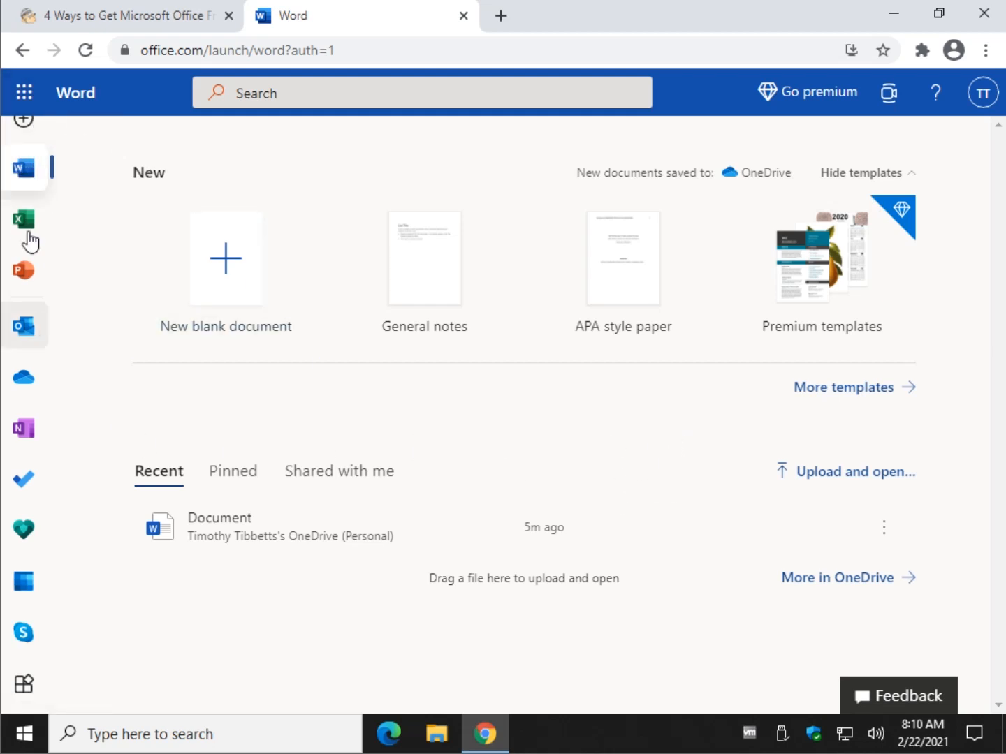
left_click(24, 683)
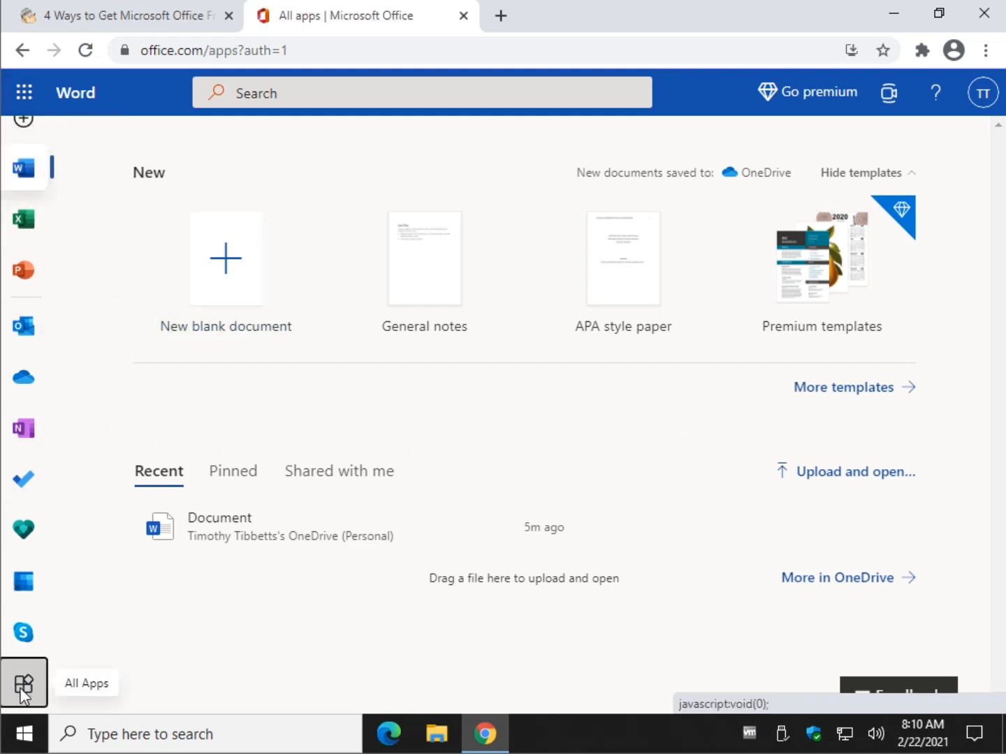
Return to the Office Home page listing the recently edited Document.
left_click(24, 683)
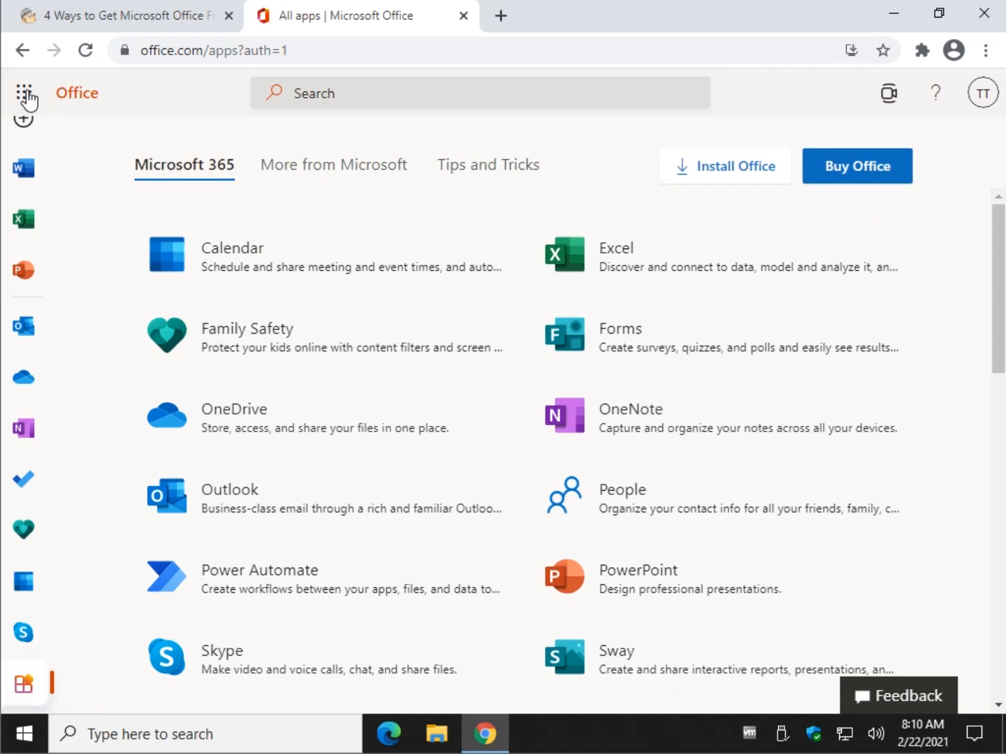
left_click(25, 93)
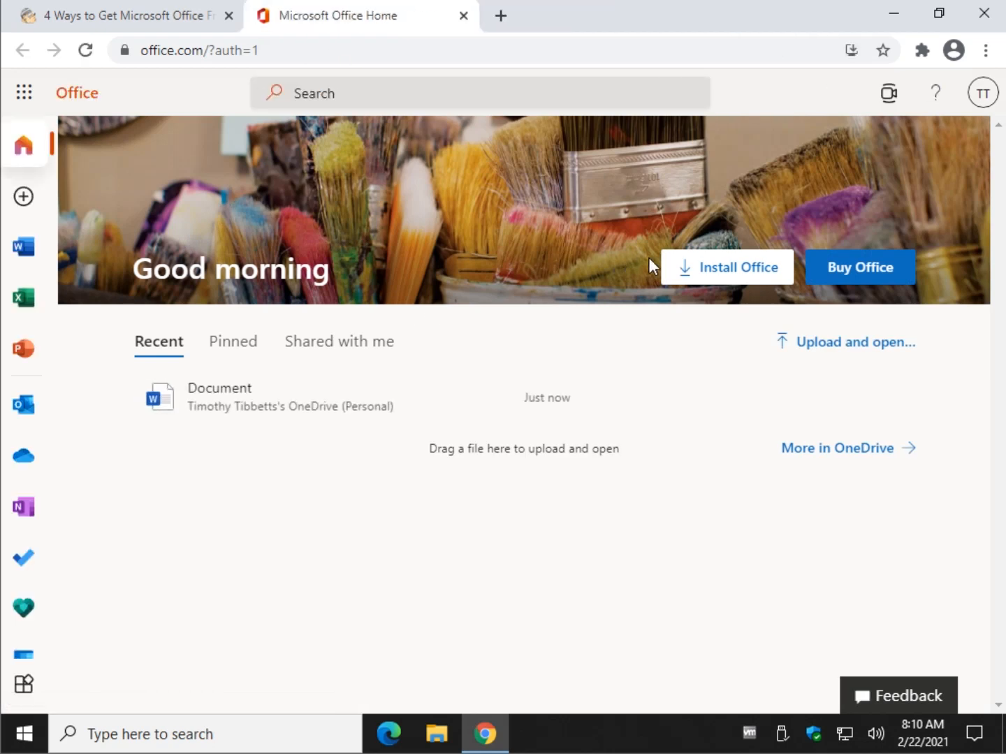
mouse_move(722, 271)
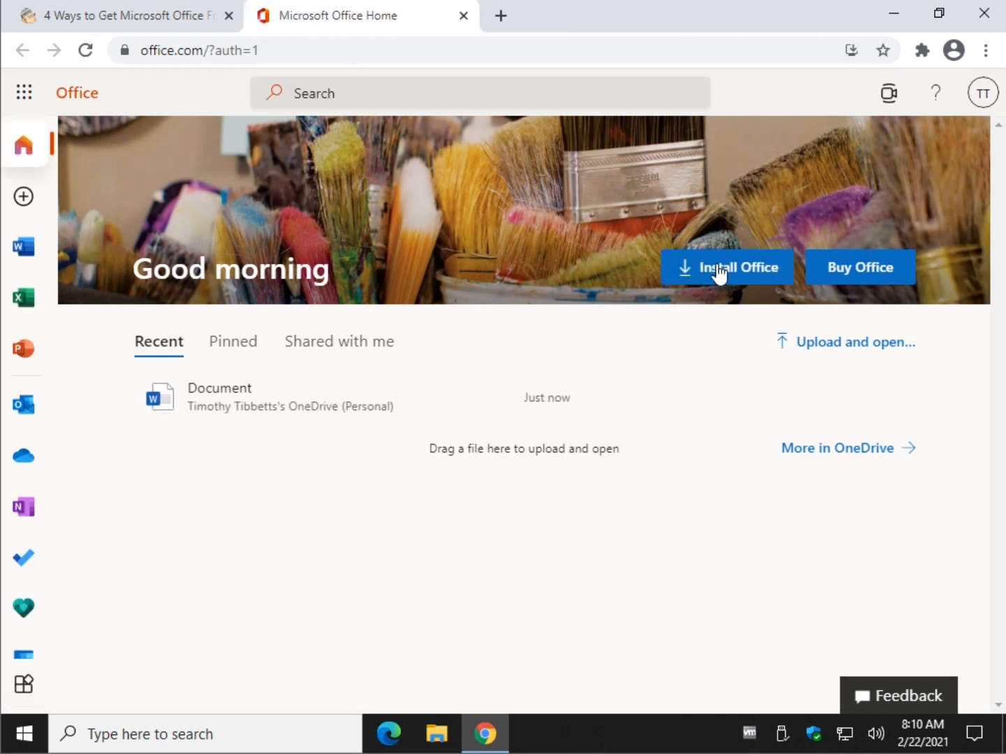
left_click(726, 268)
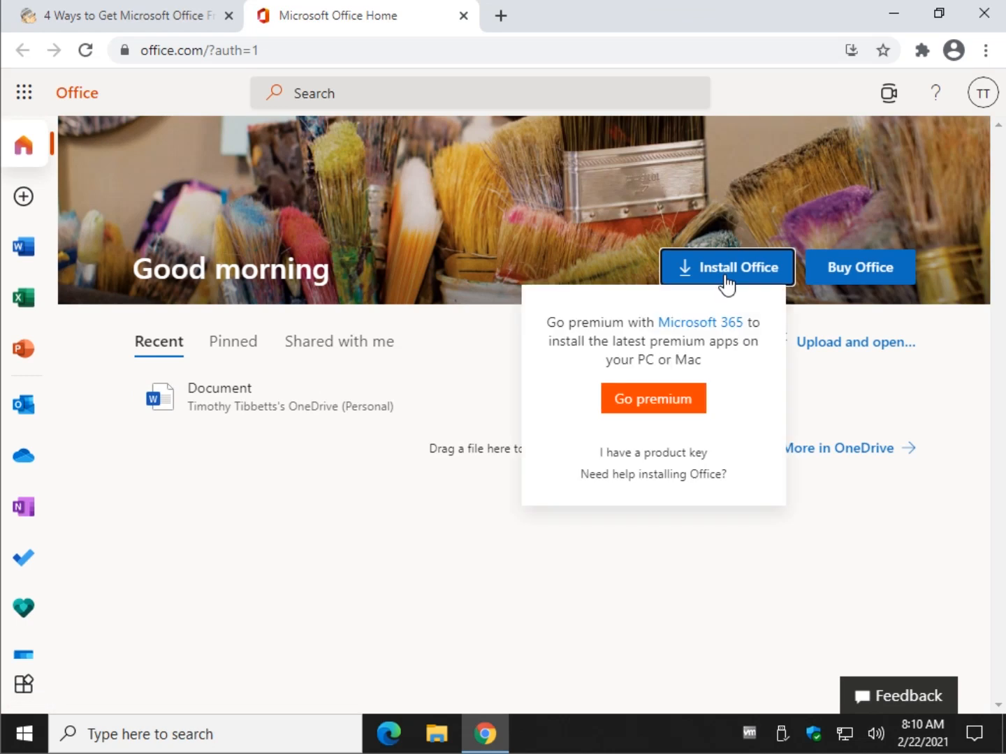
left_click(653, 398)
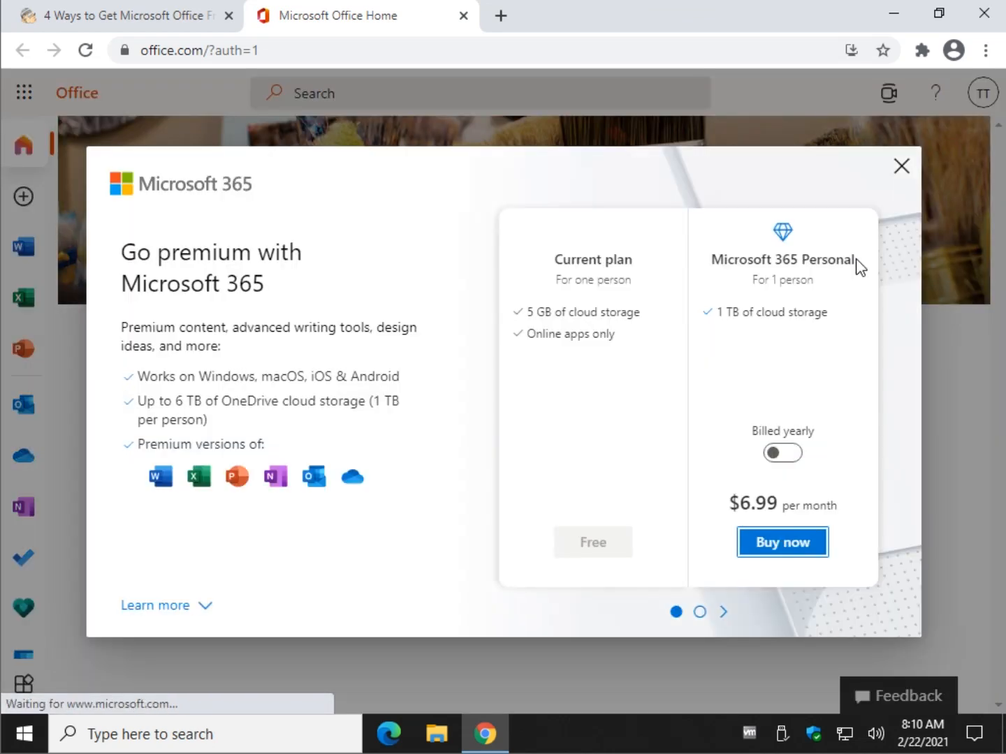
left_click(901, 166)
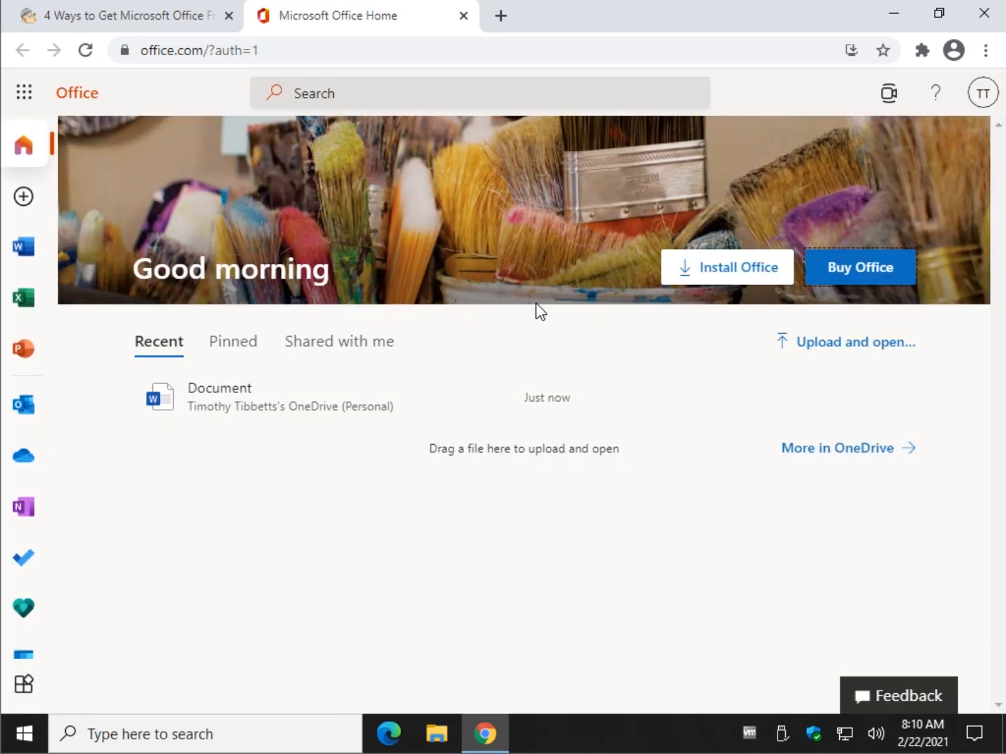
mouse_move(53, 197)
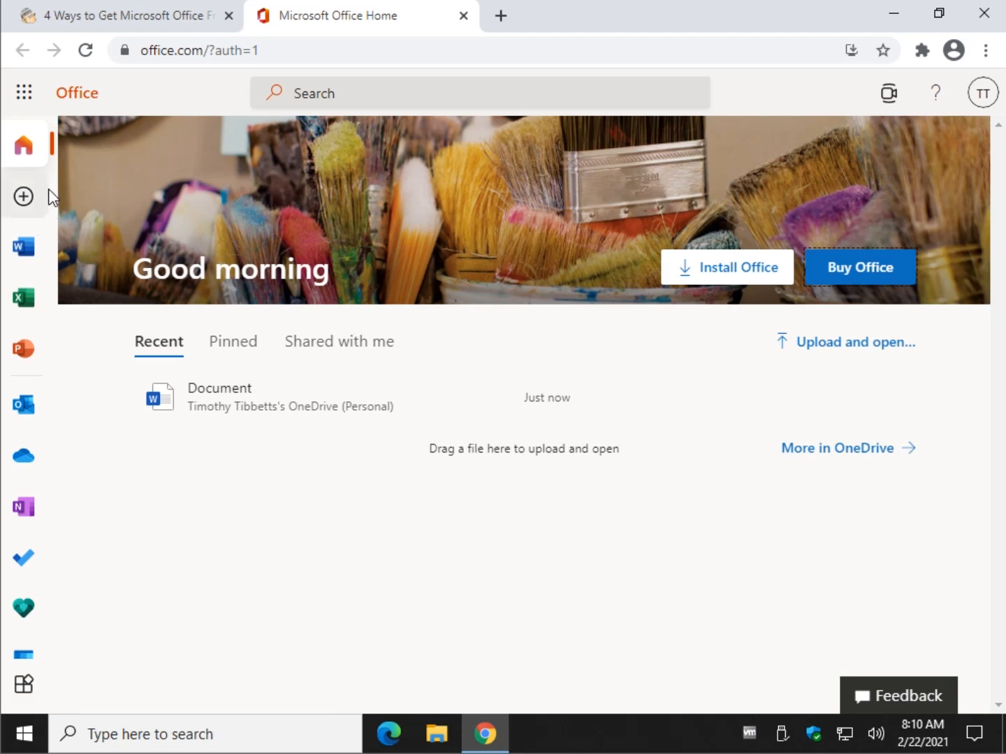
mouse_move(23, 455)
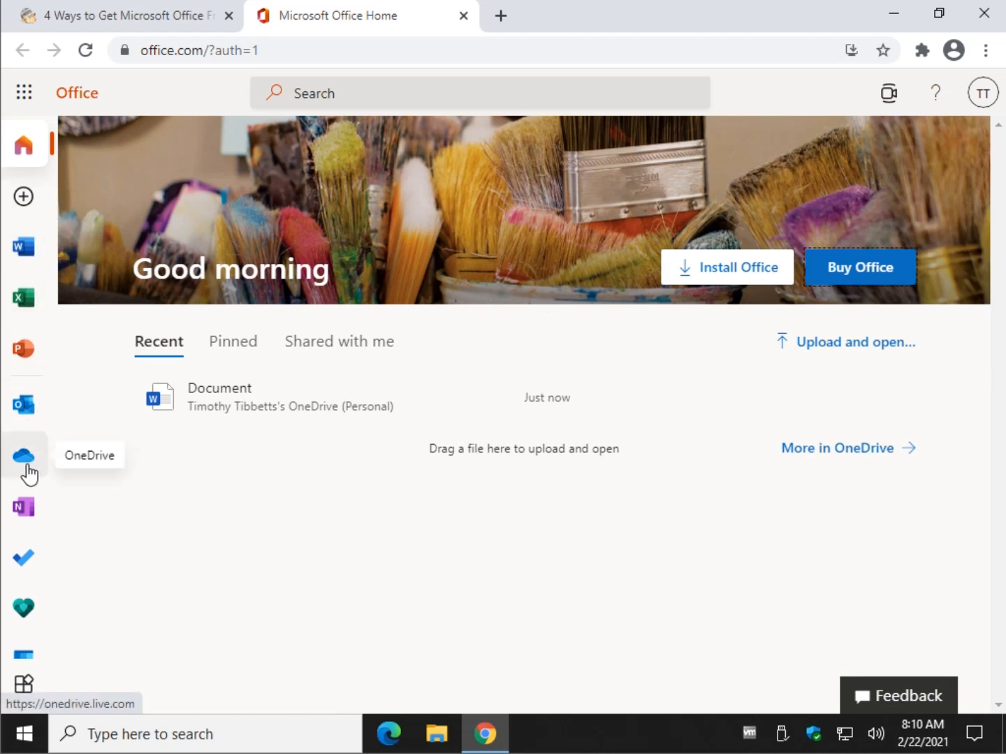
left_click(23, 682)
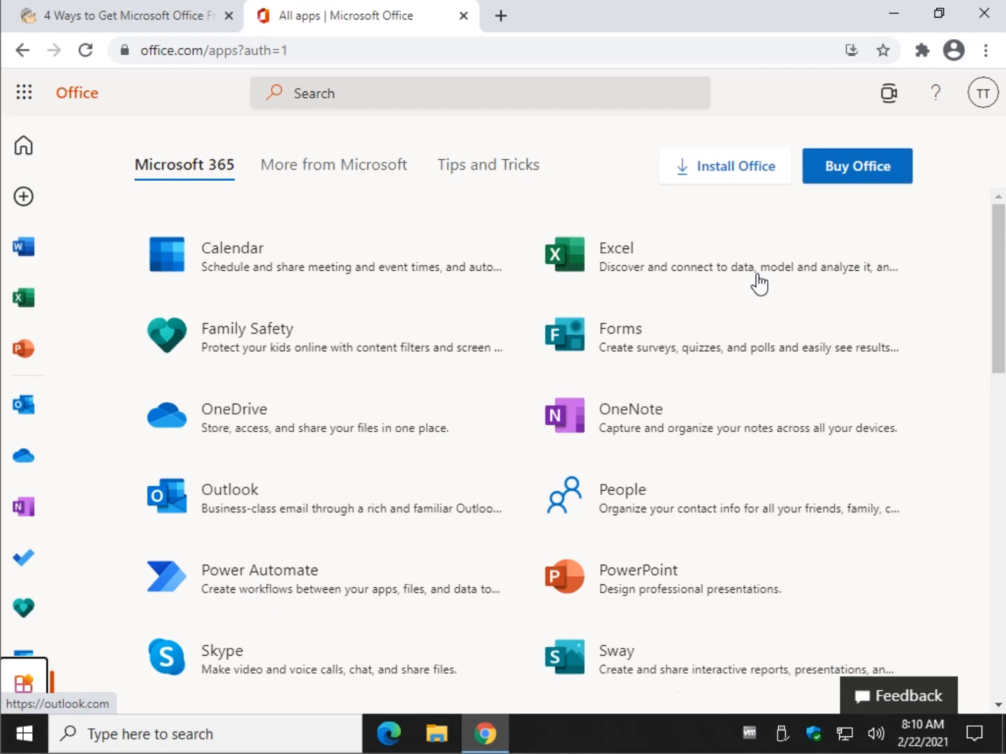
mouse_move(738, 170)
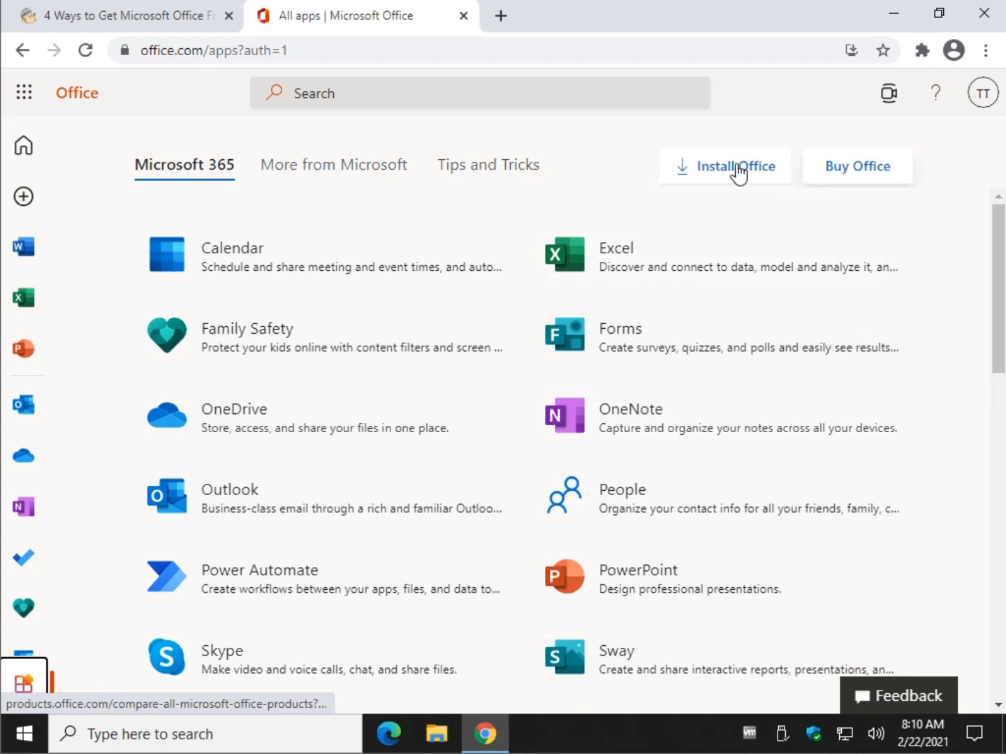
left_click(23, 144)
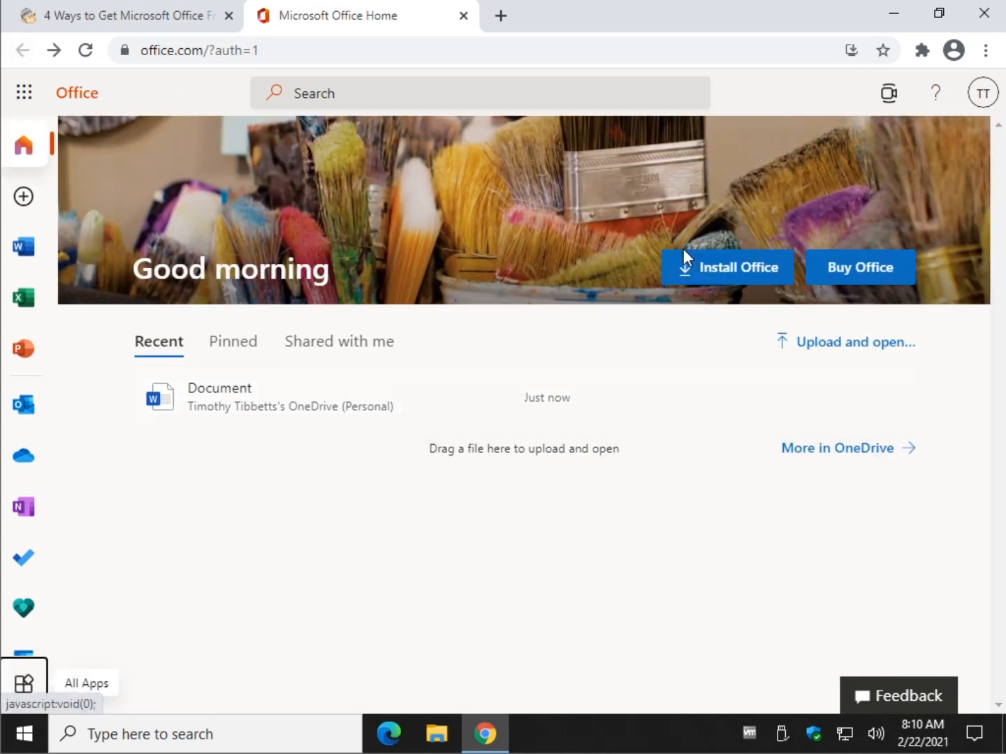
mouse_move(785, 210)
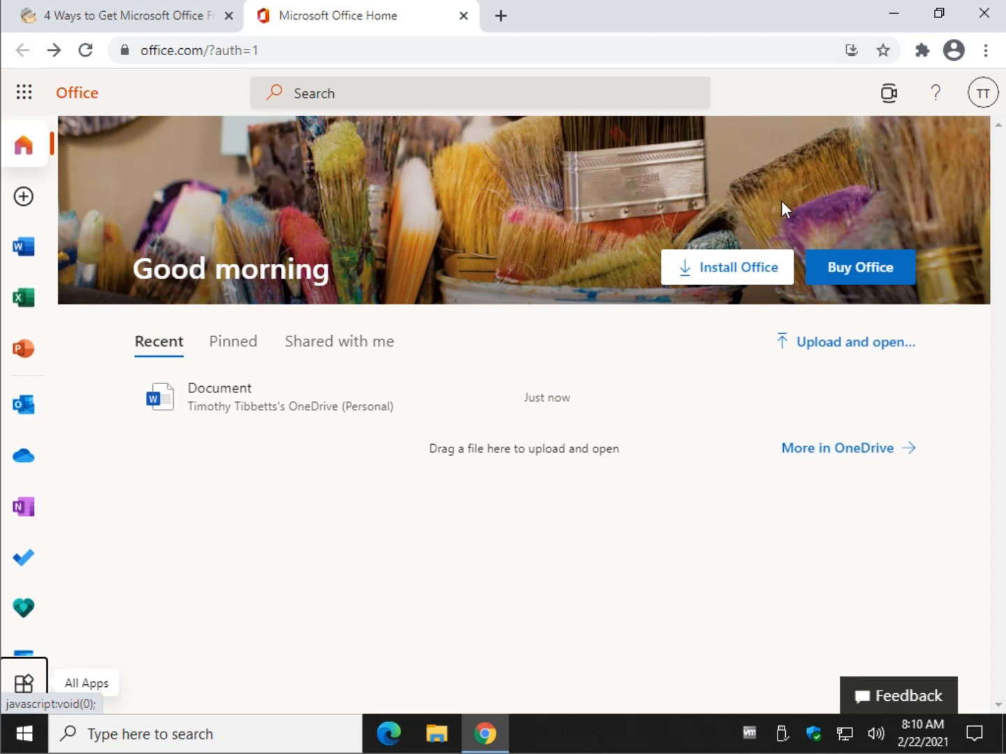
mouse_move(172, 271)
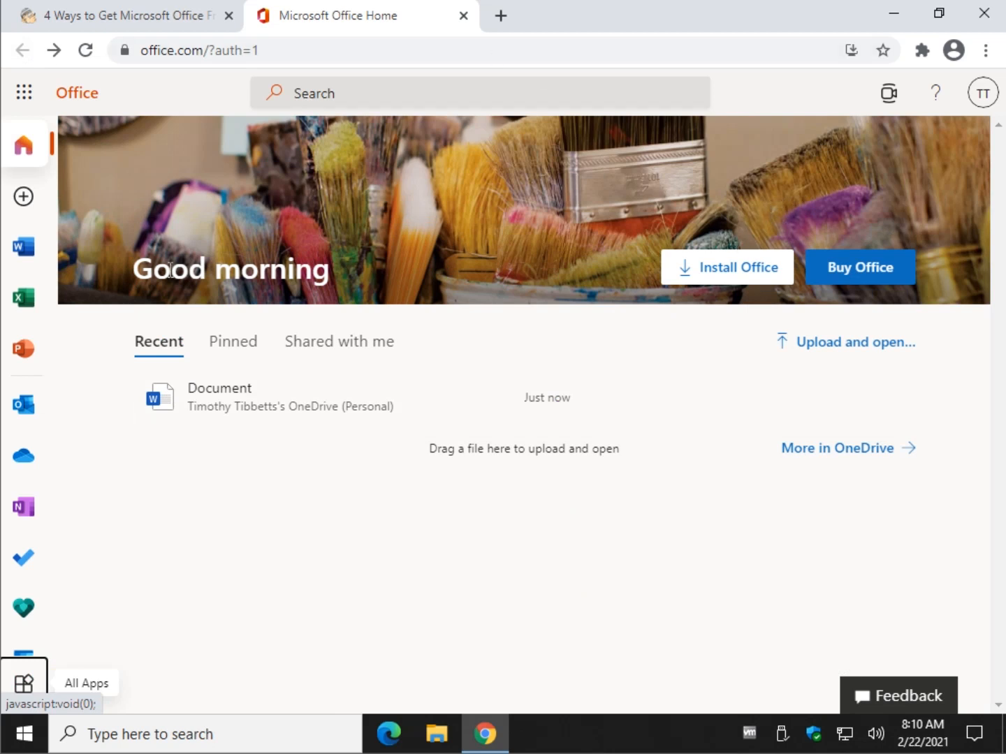
mouse_move(814, 508)
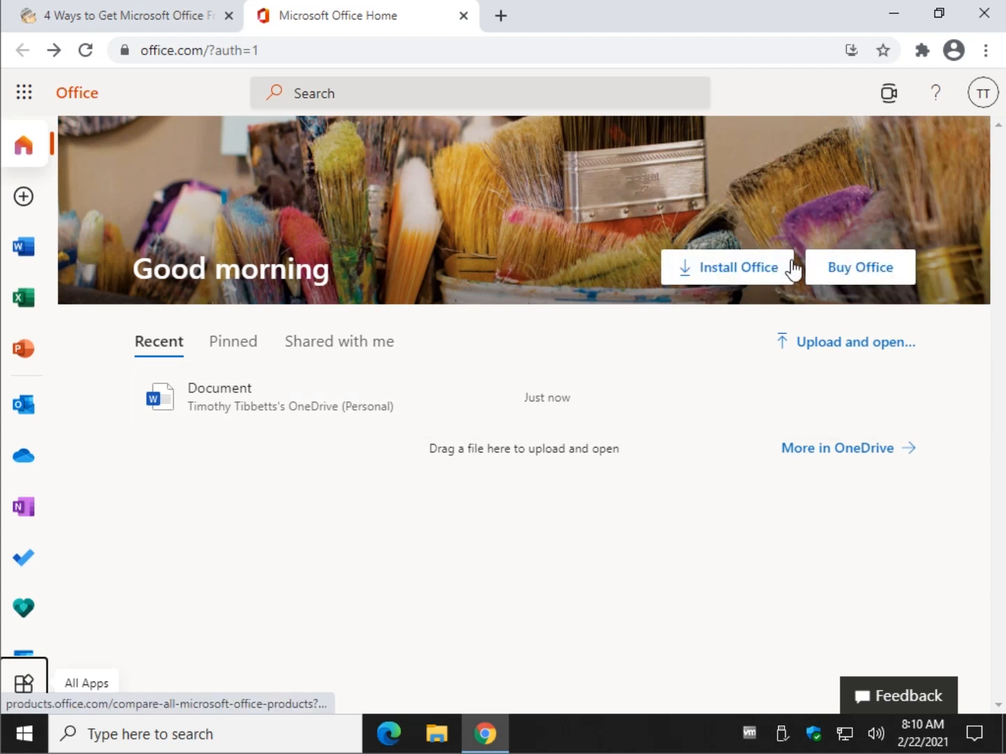
Open Word's web start page, then switch to the MajorGeeks article tab.
left_click(23, 246)
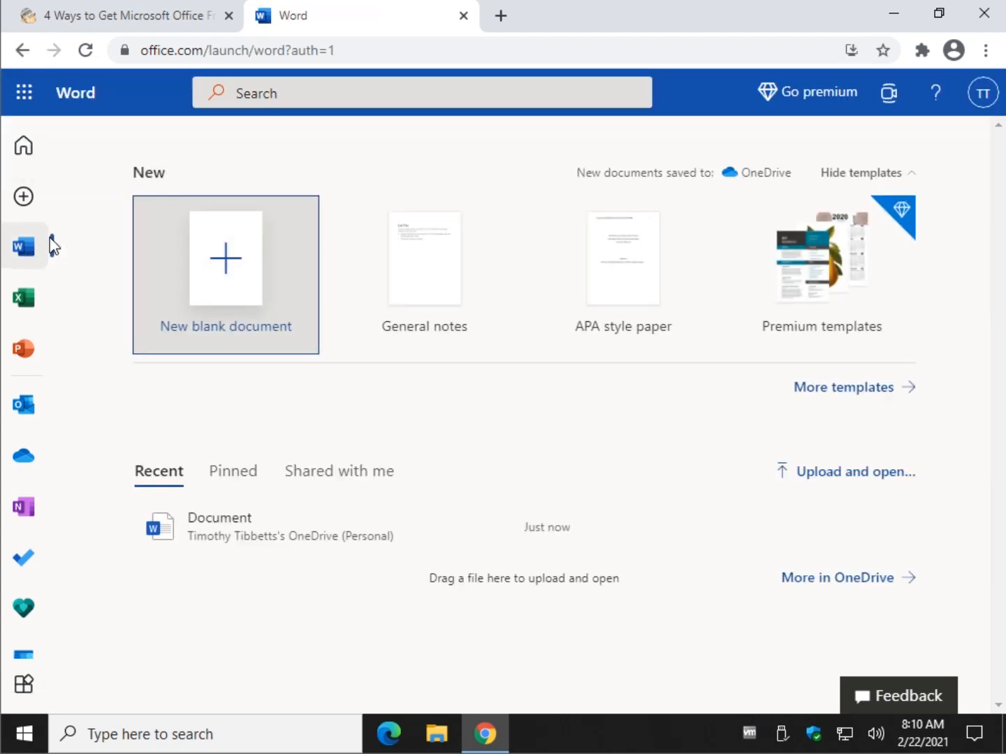
mouse_move(24, 296)
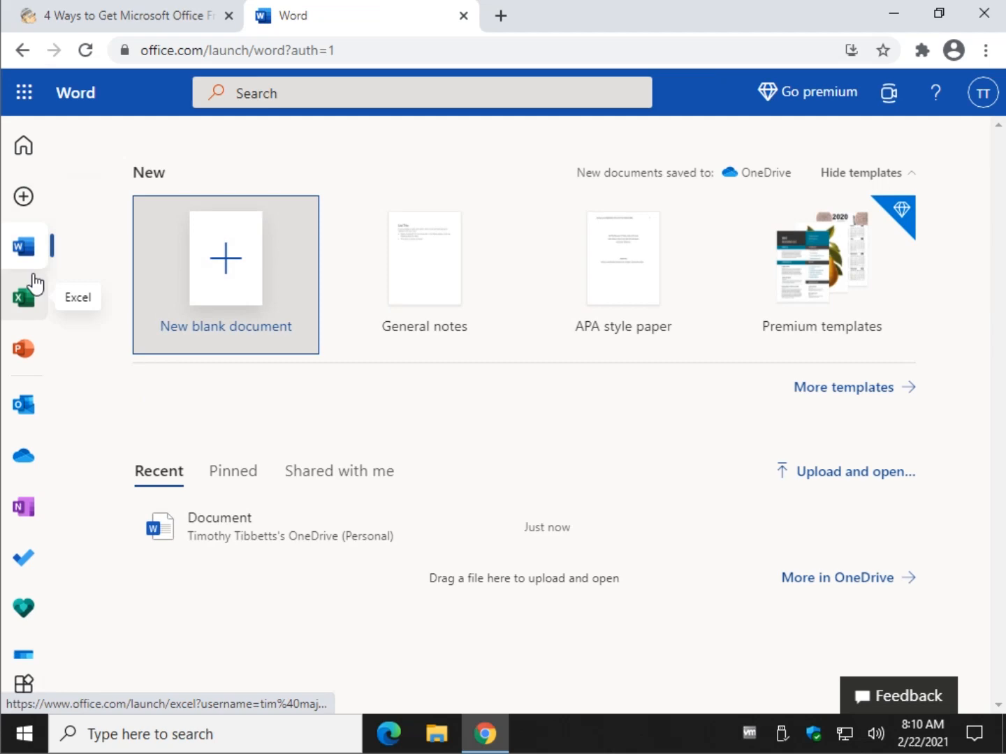
left_click(26, 49)
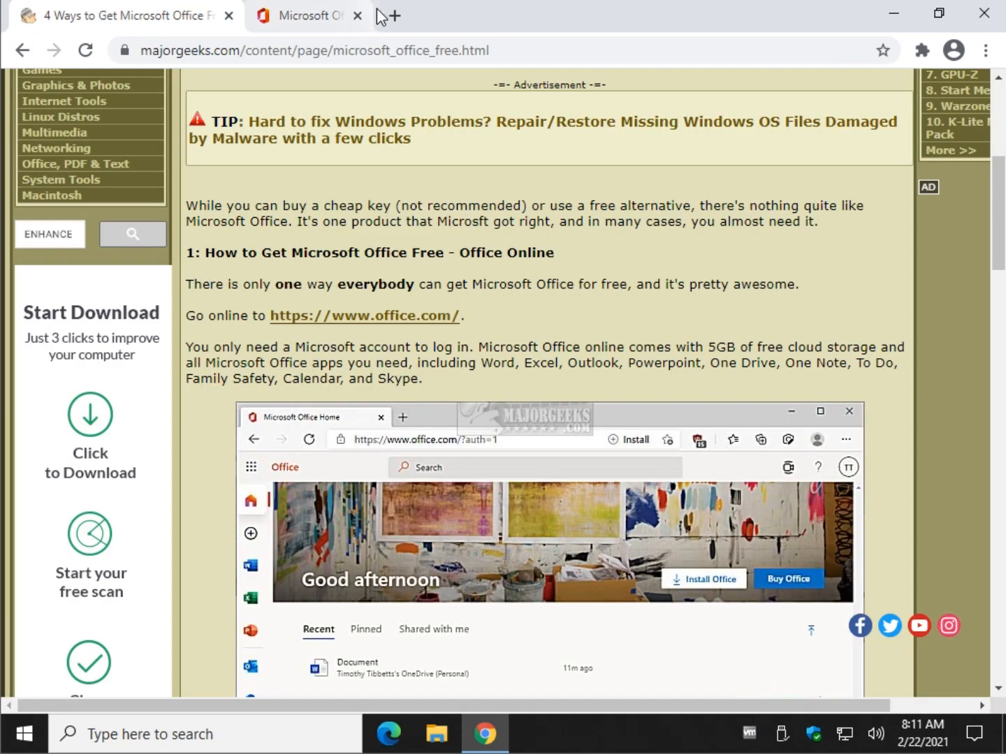
Close the Microsoft Office tab and scroll the MajorGeeks article back to its title.
left_click(356, 16)
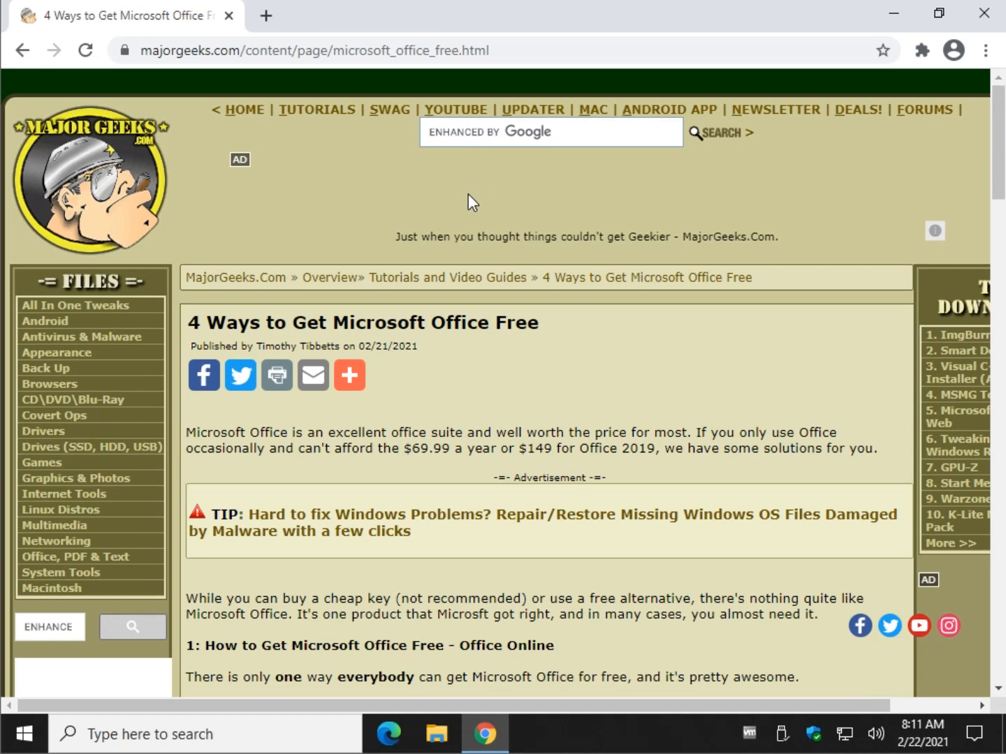
mouse_move(419, 318)
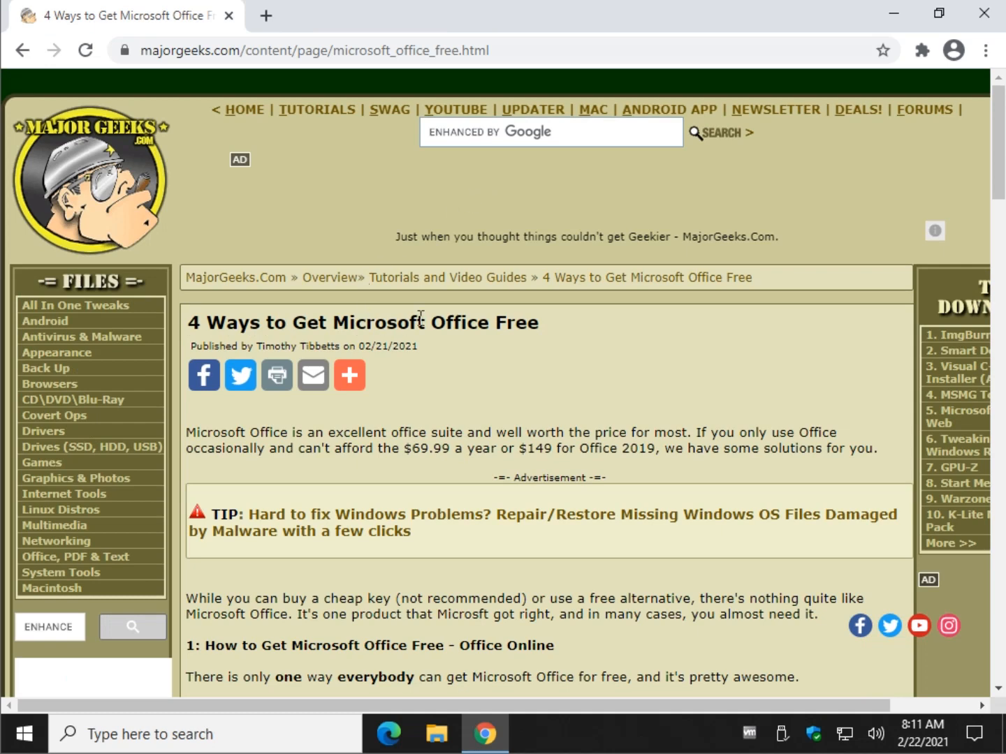
scroll("down", 3)
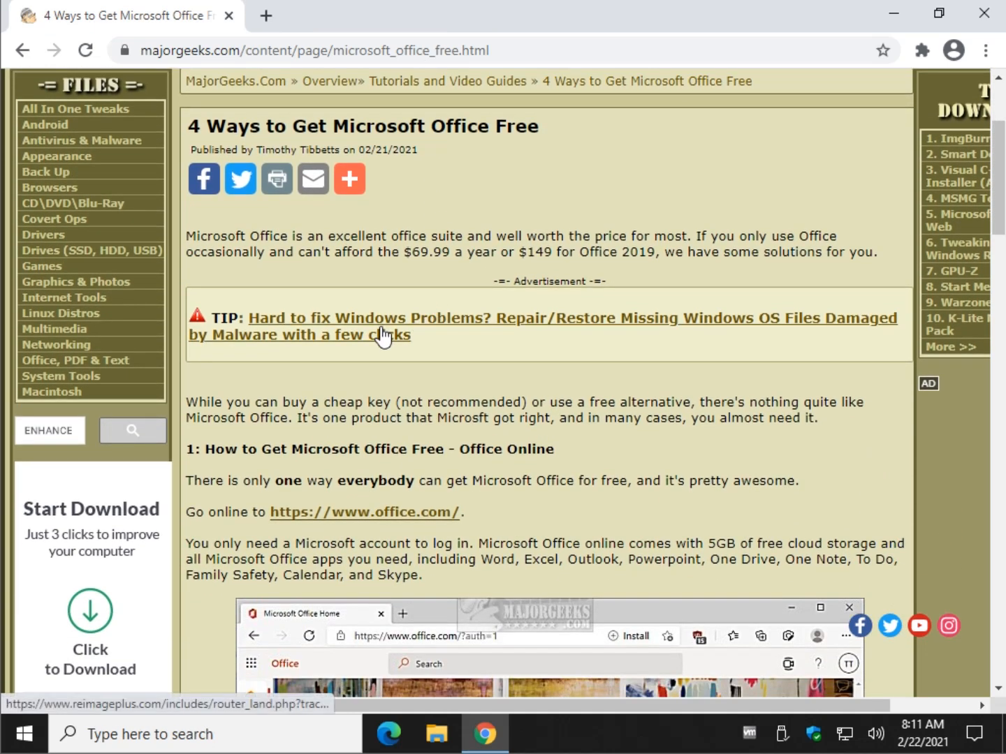
scroll("up", 3)
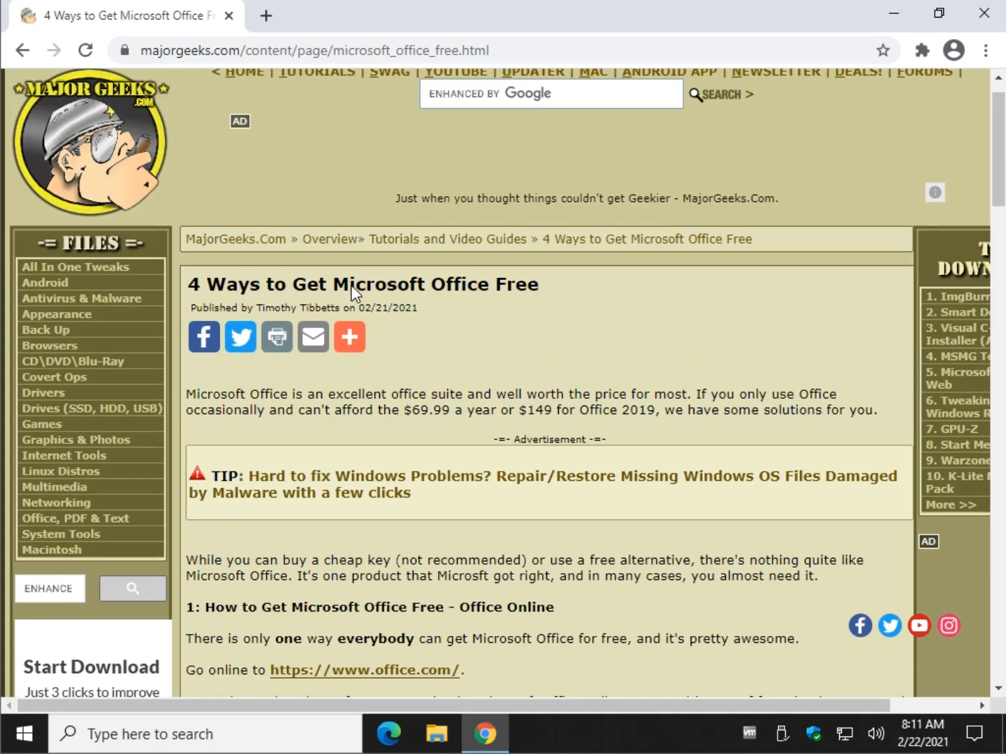
scroll("up", 3)
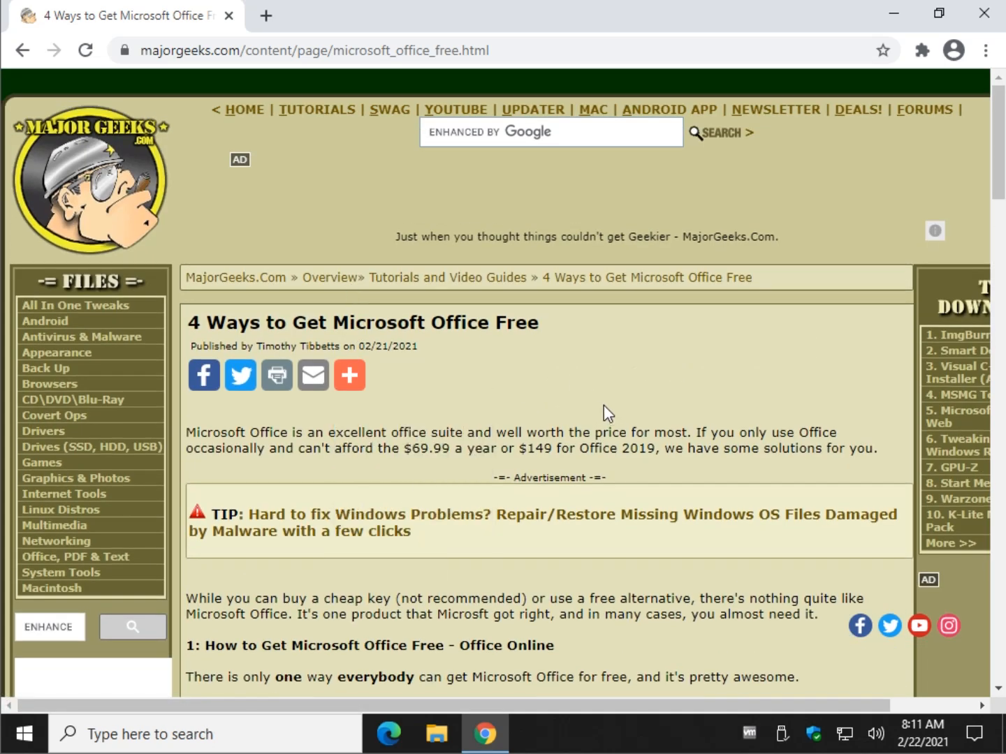
mouse_move(580, 409)
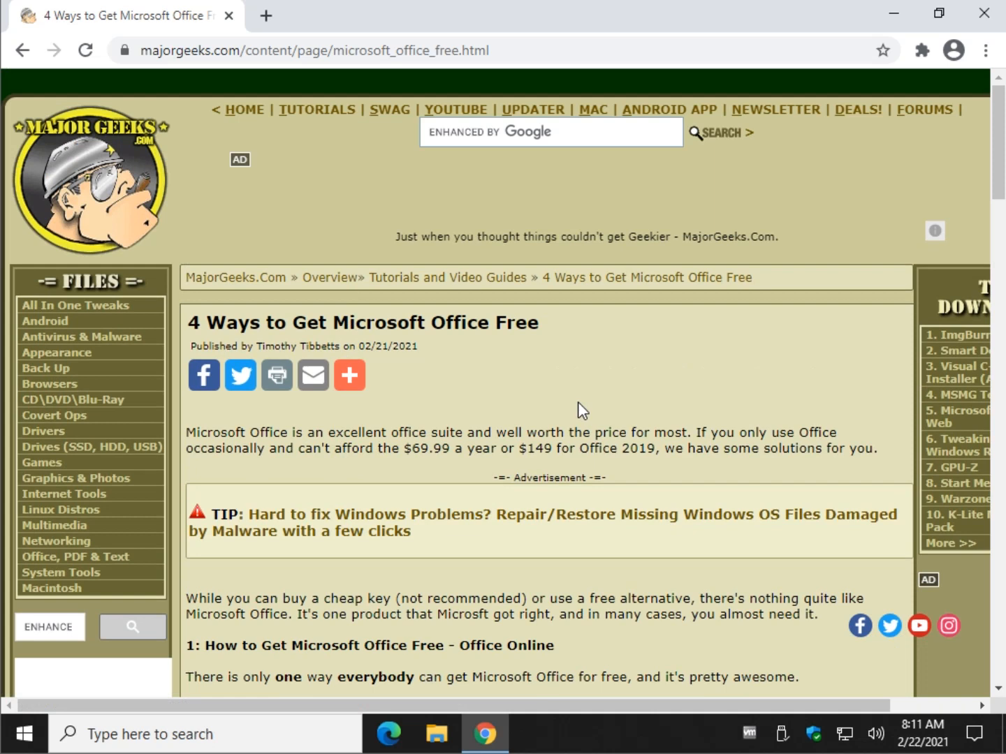
mouse_move(352, 442)
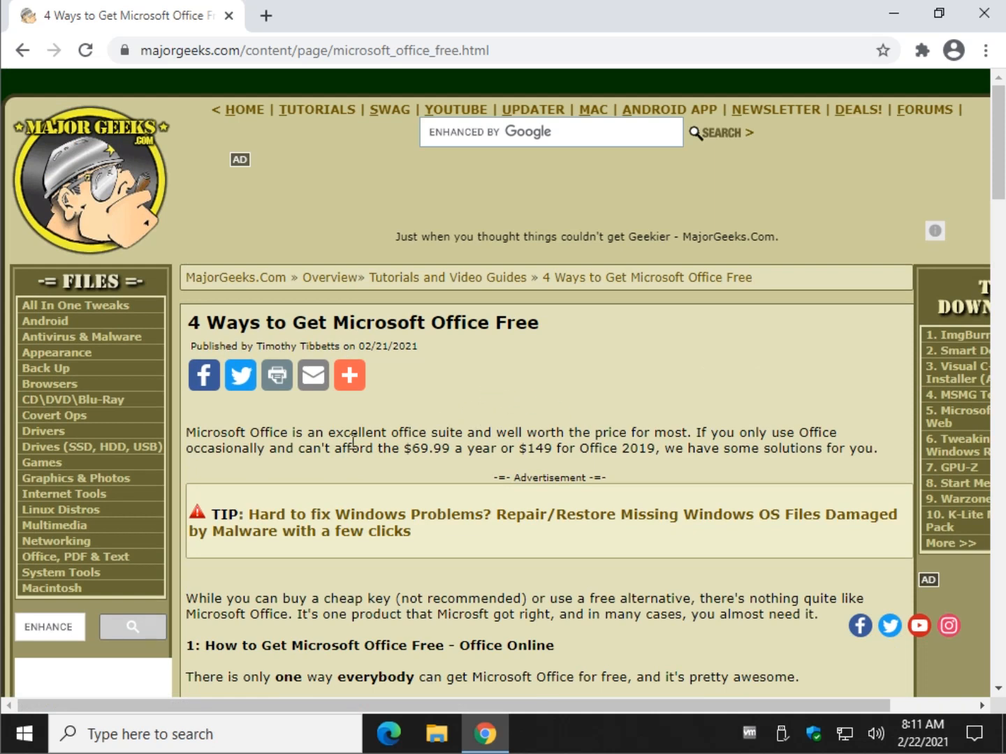
mouse_move(421, 424)
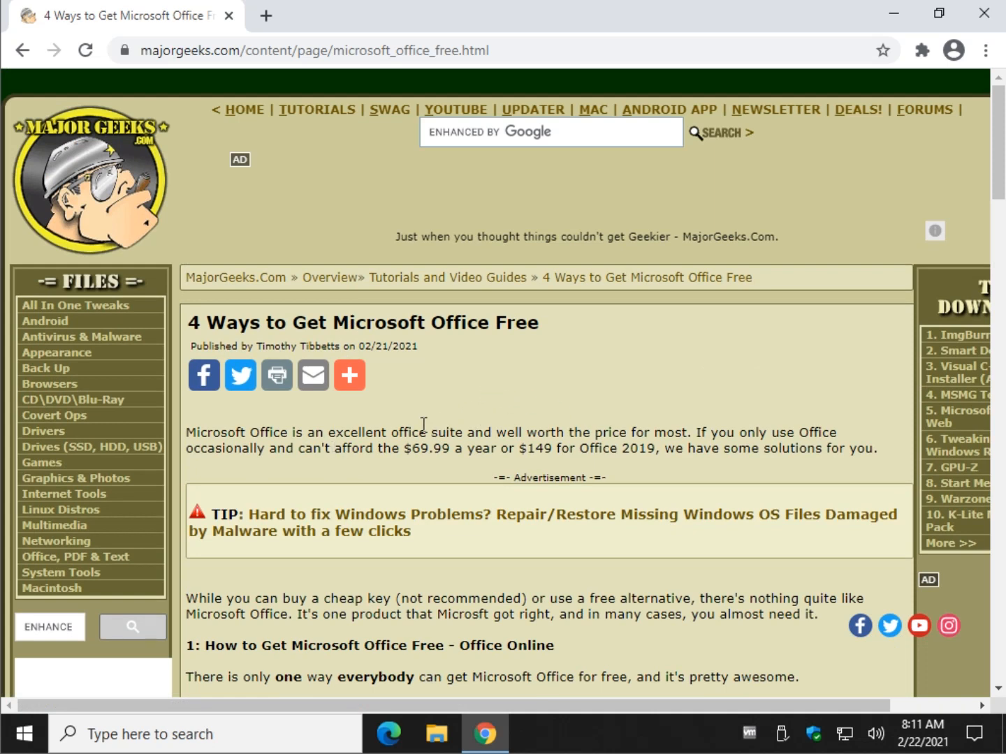
mouse_move(879, 639)
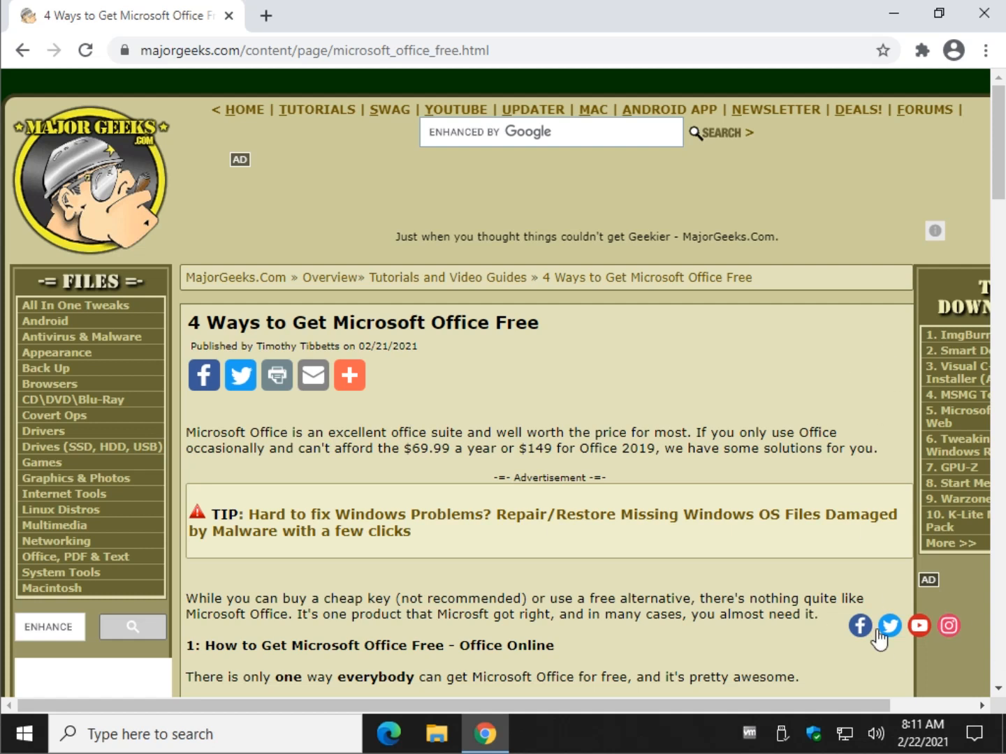
mouse_move(590, 479)
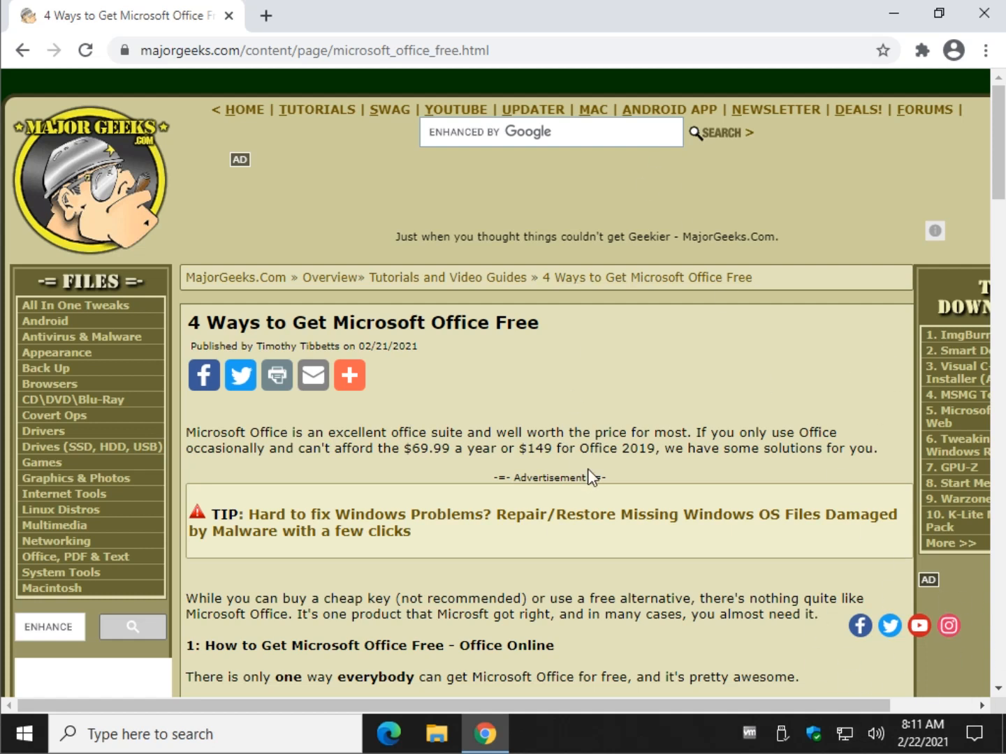
mouse_move(607, 431)
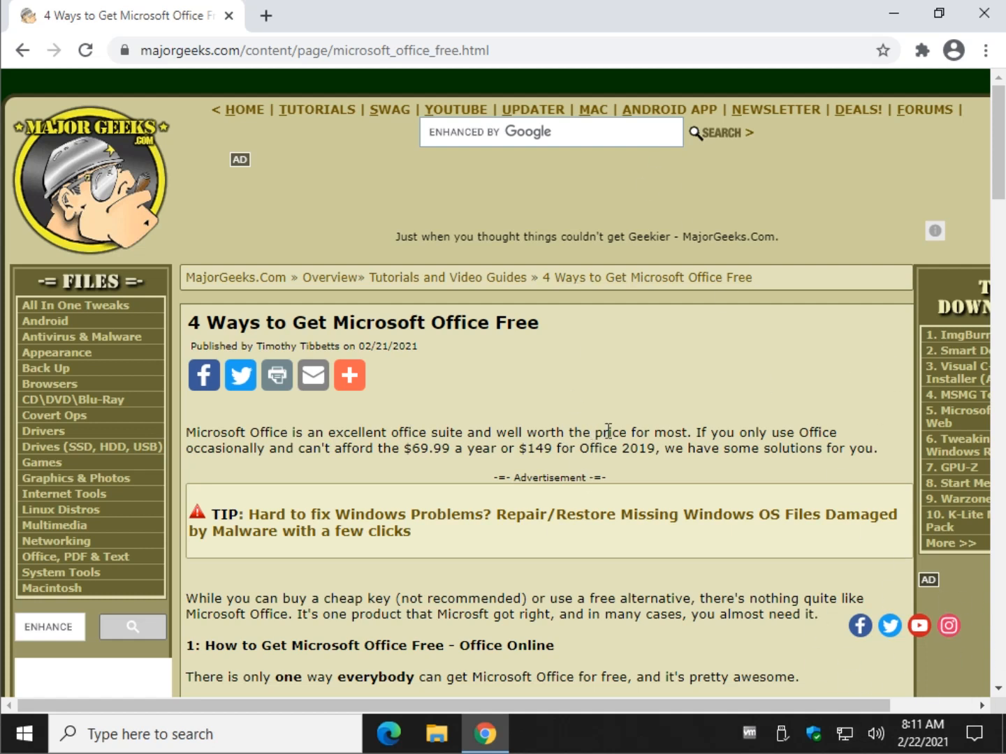
mouse_move(597, 441)
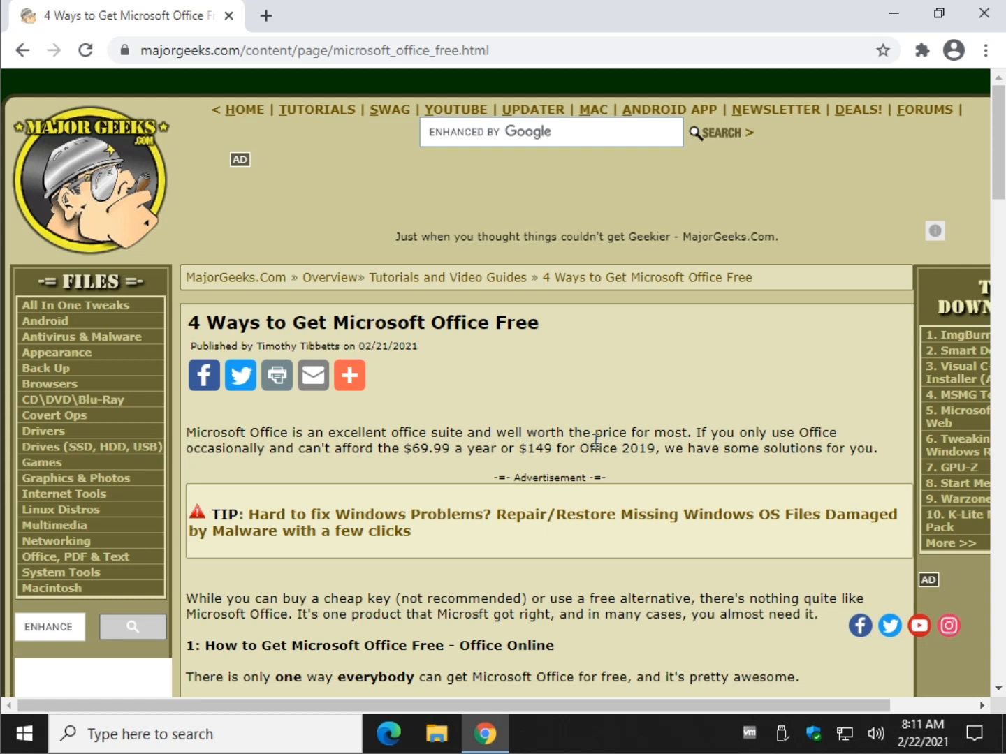